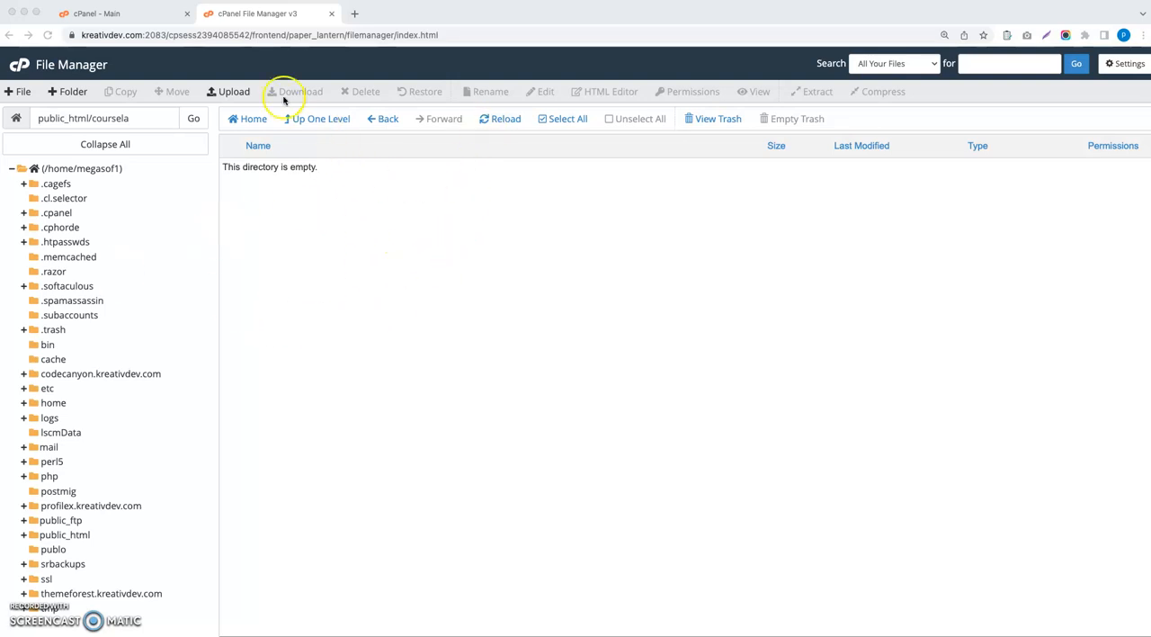
pyautogui.moveTo(543, 367)
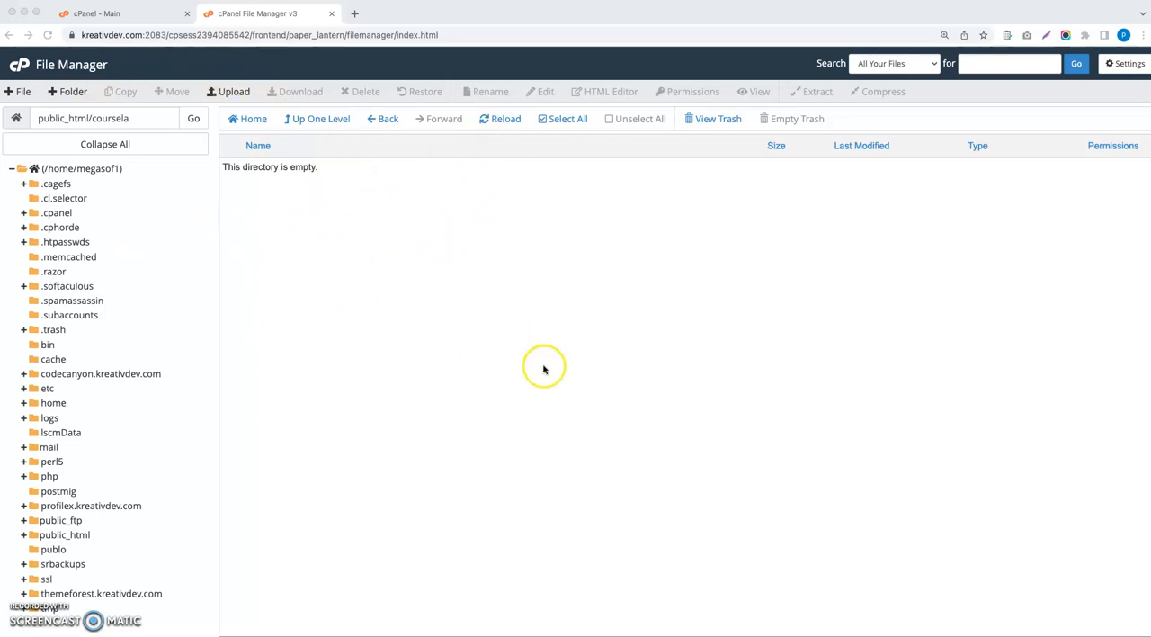
pyautogui.moveTo(396, 250)
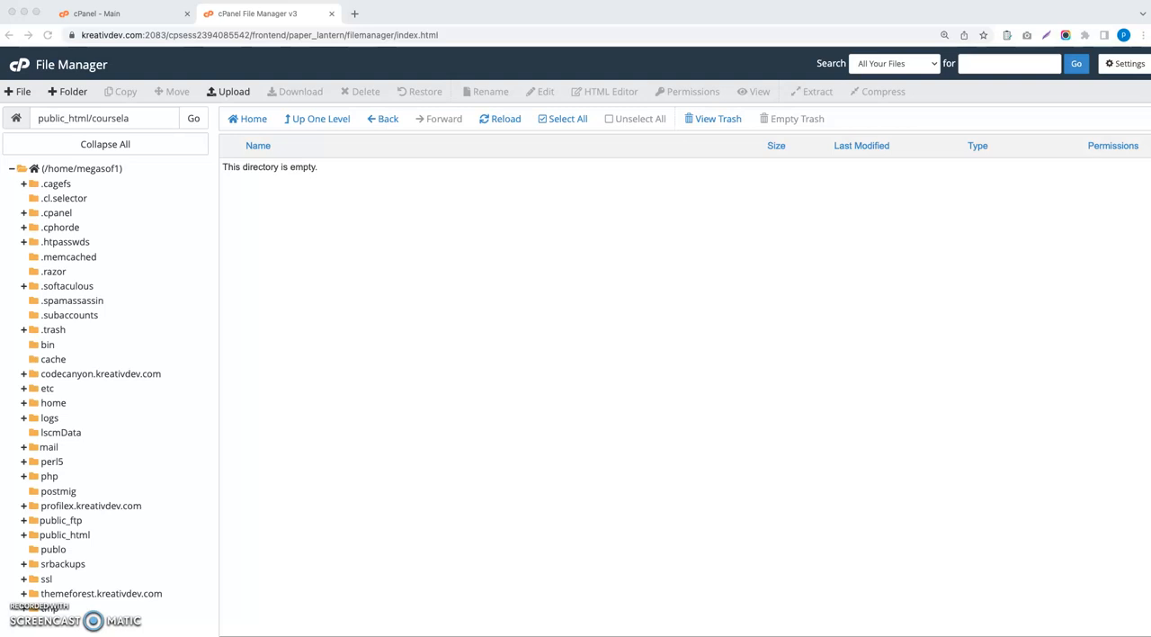
pyautogui.moveTo(7, 309)
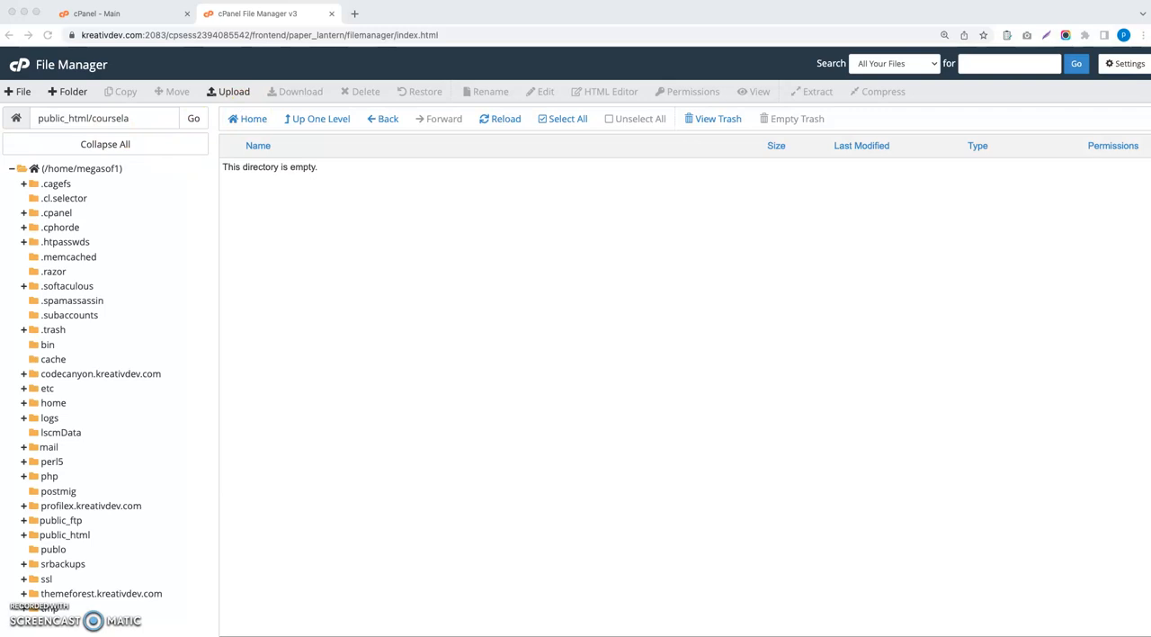
pyautogui.moveTo(144, 169)
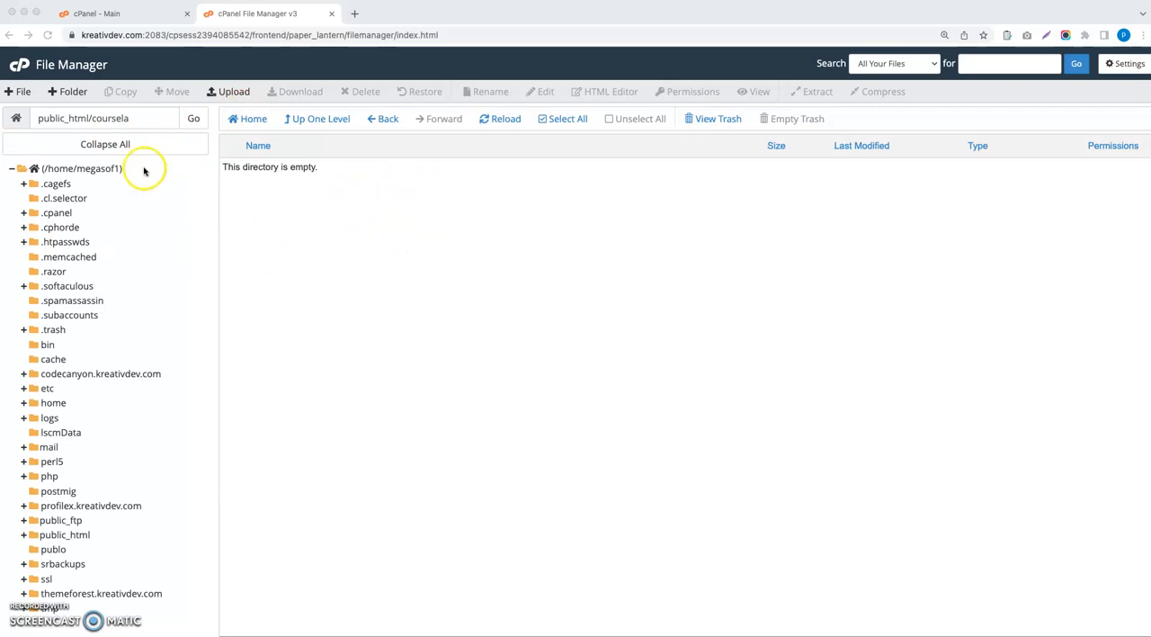
# Visit kreativdev.com/coursela in a new tab, which returns a 404 Not Found page
pyautogui.click(81, 119)
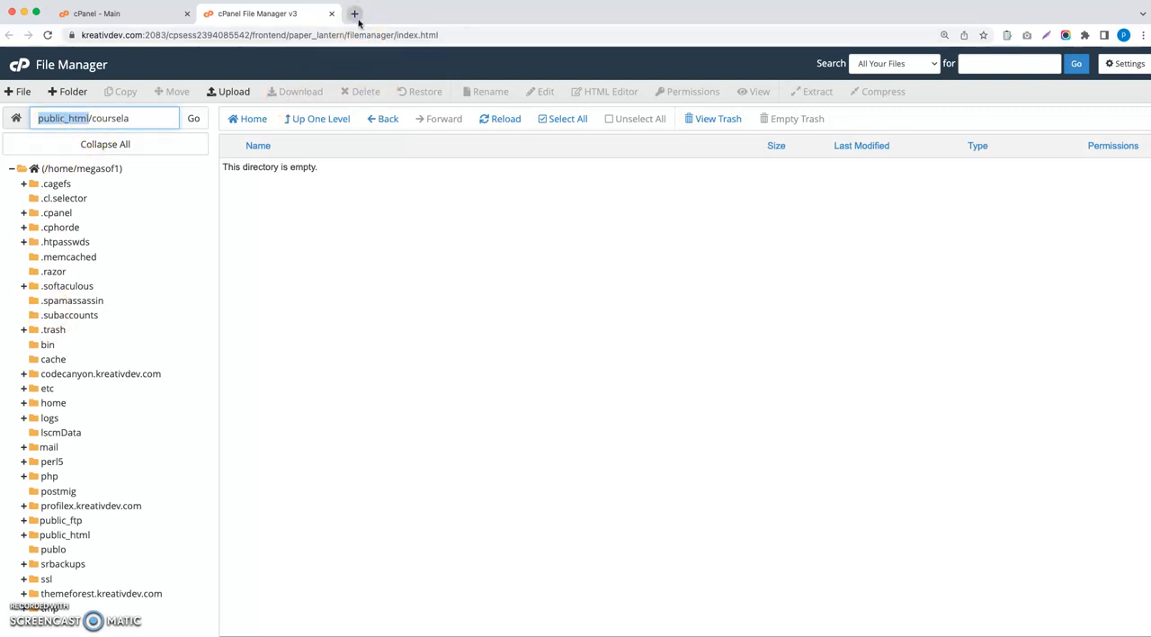
pyautogui.click(352, 13)
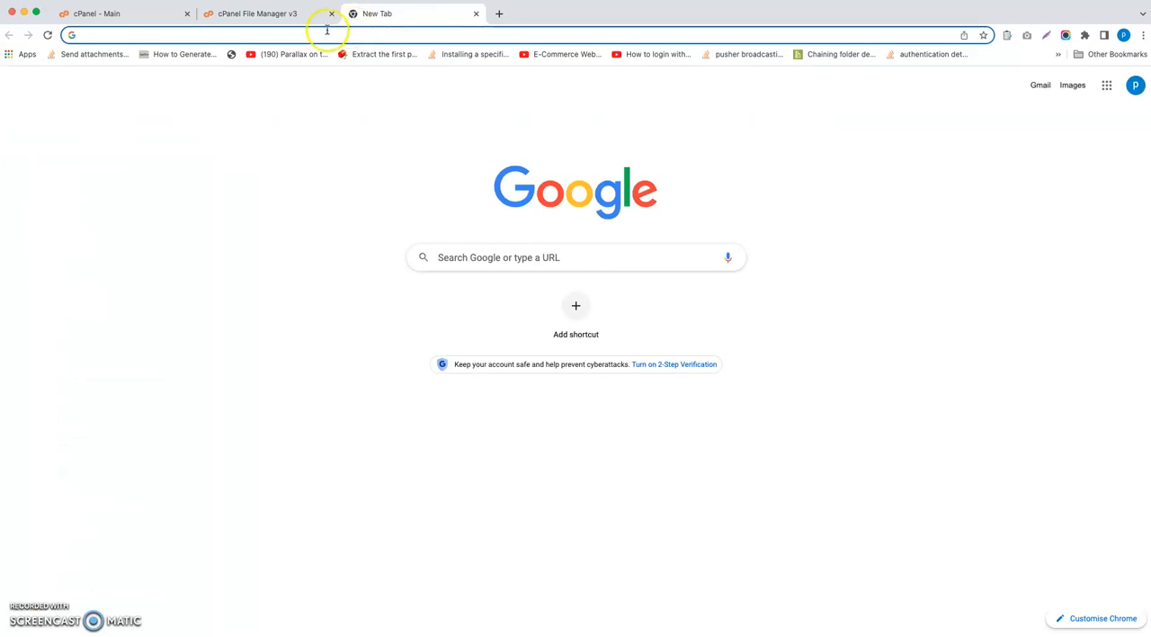
pyautogui.click(255, 13)
pyautogui.write('kreativdev.com/')
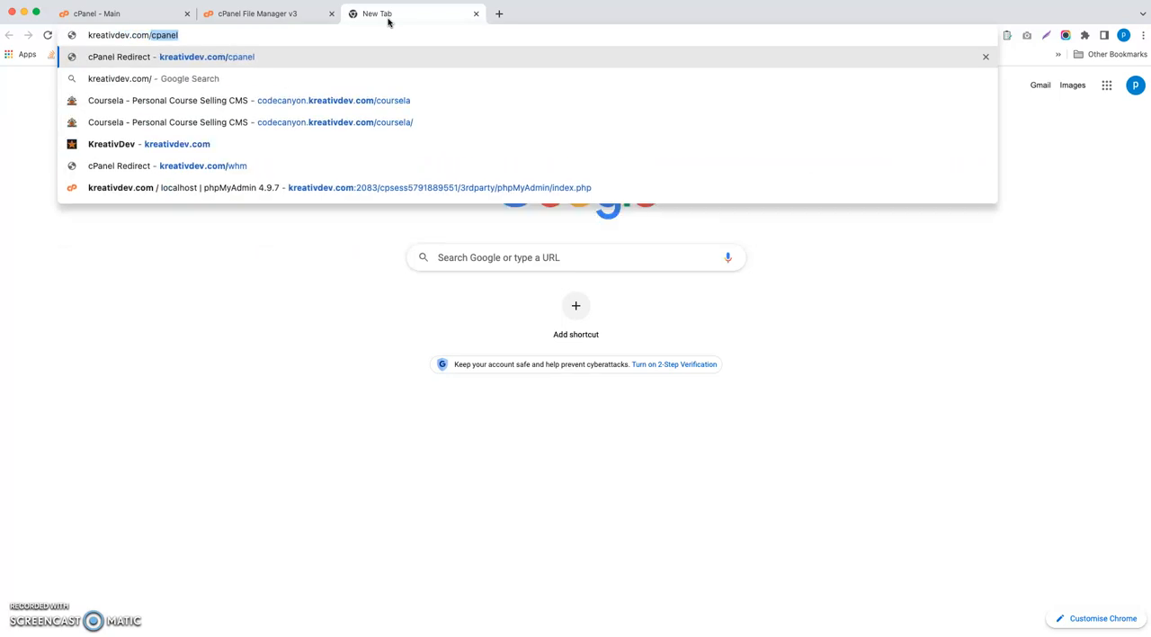
pyautogui.write('coursela/')
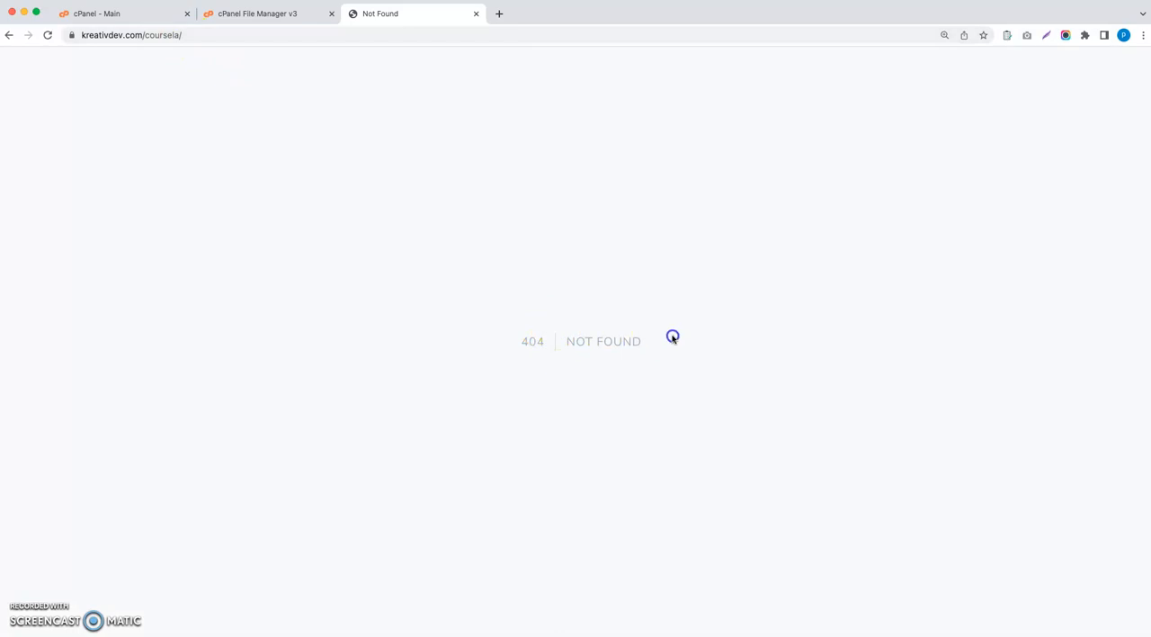
# Upload installable.zip (~47 MB) into the coursela folder and refresh the listing
pyautogui.click(261, 14)
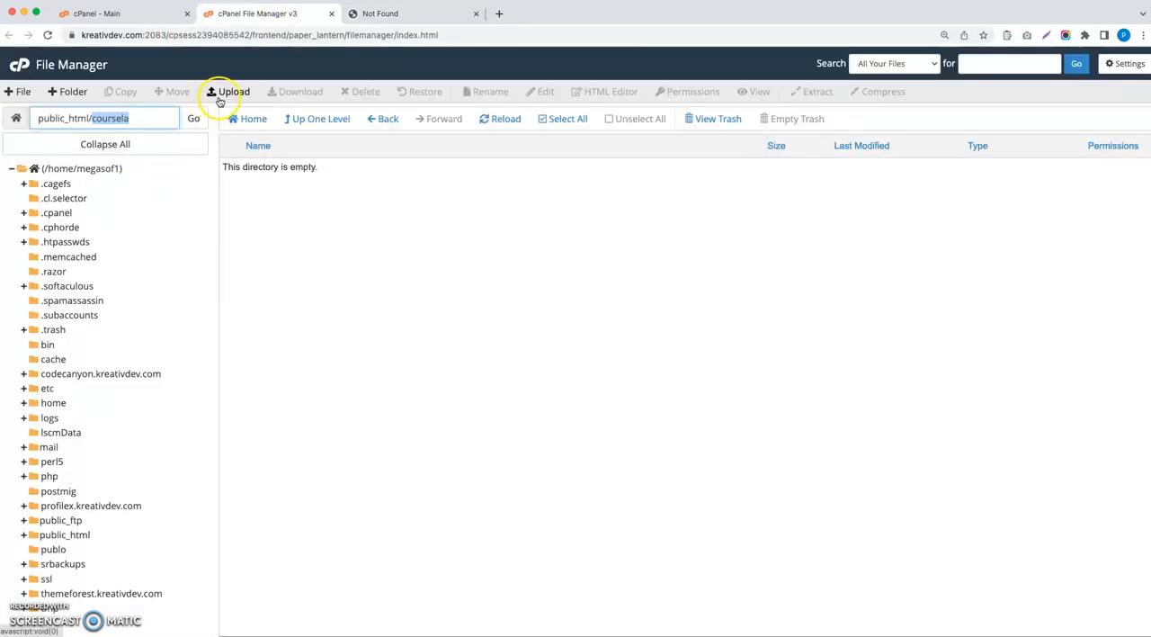
pyautogui.click(229, 90)
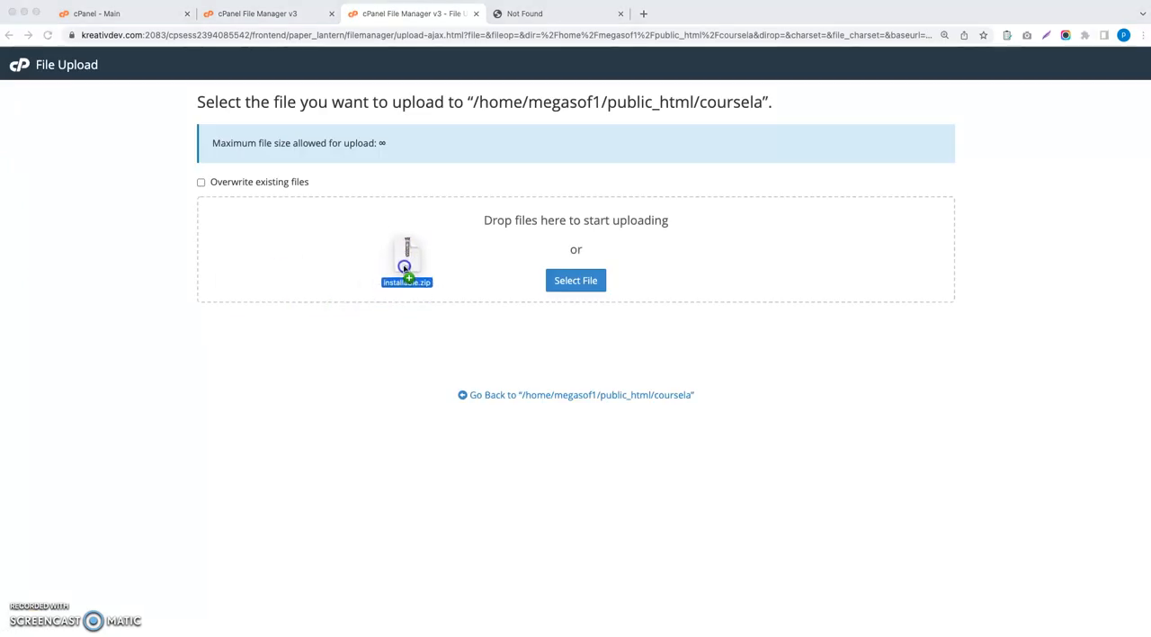
pyautogui.moveTo(407, 261); pyautogui.dragTo(406, 261)
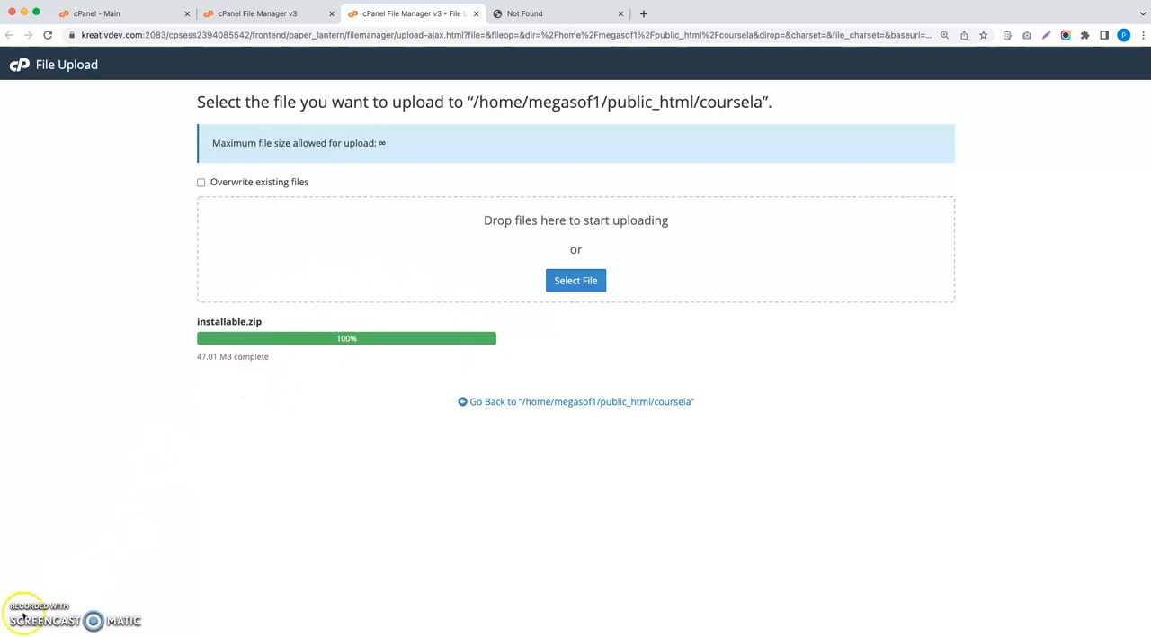
pyautogui.click(261, 13)
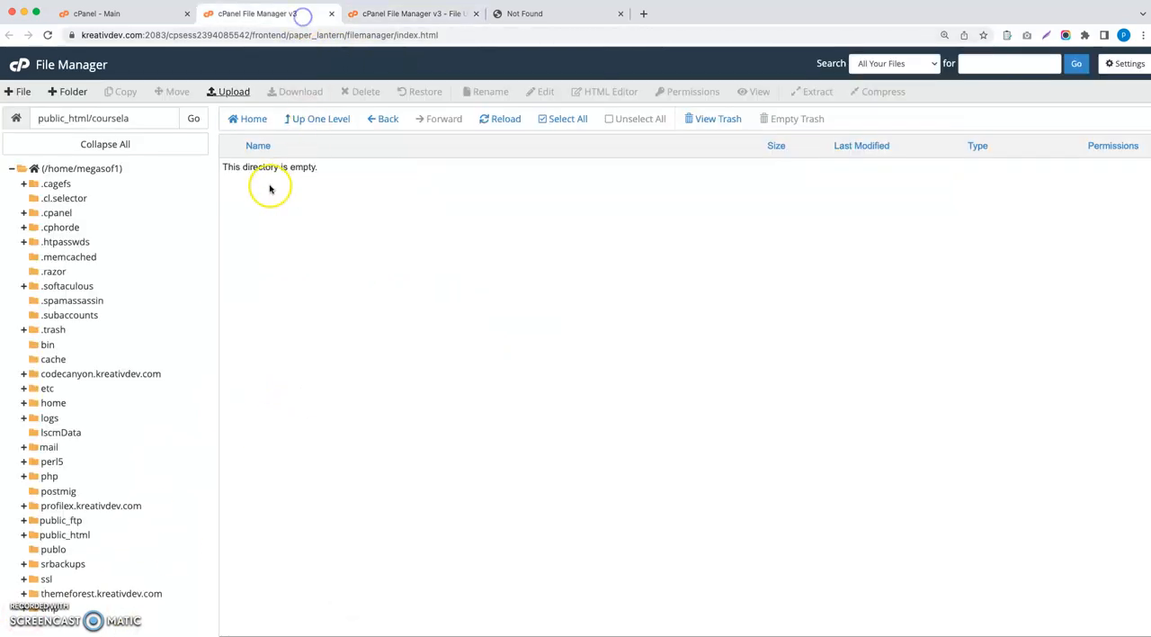
pyautogui.click(195, 119)
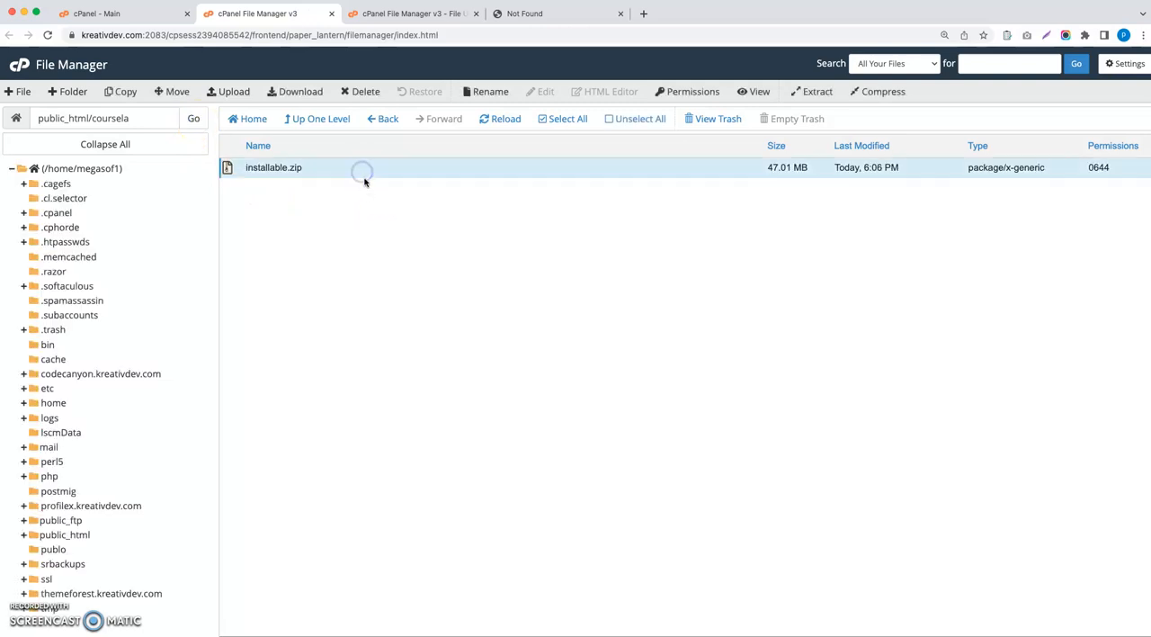
# Extract installable.zip into the coursela folder and reload to list its contents
pyautogui.click(817, 90)
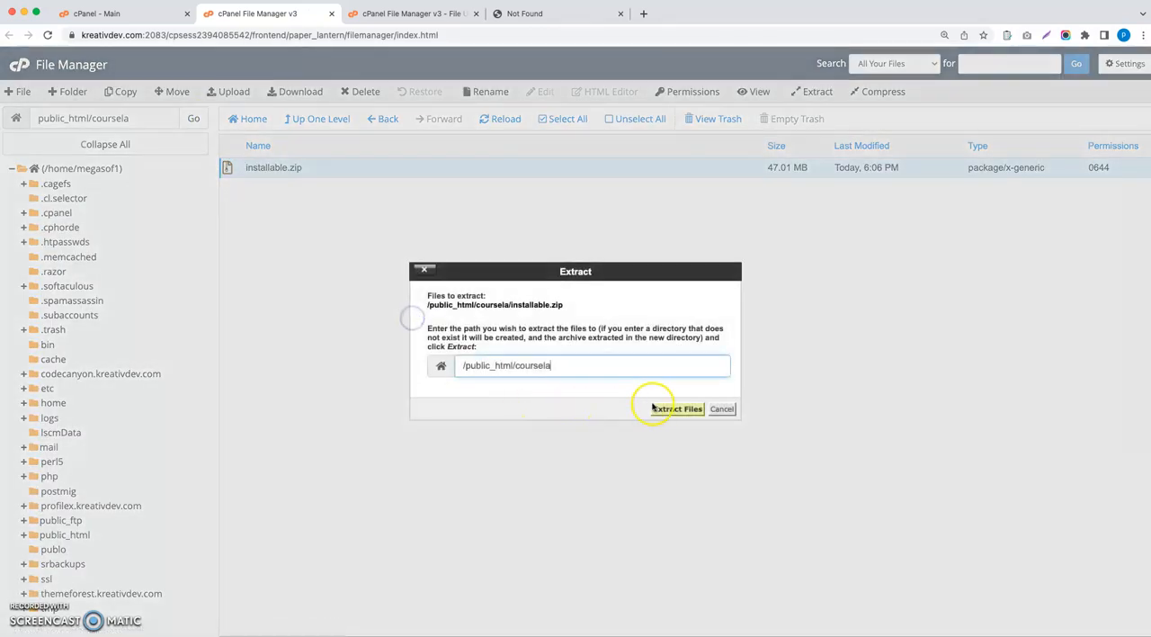
pyautogui.click(676, 408)
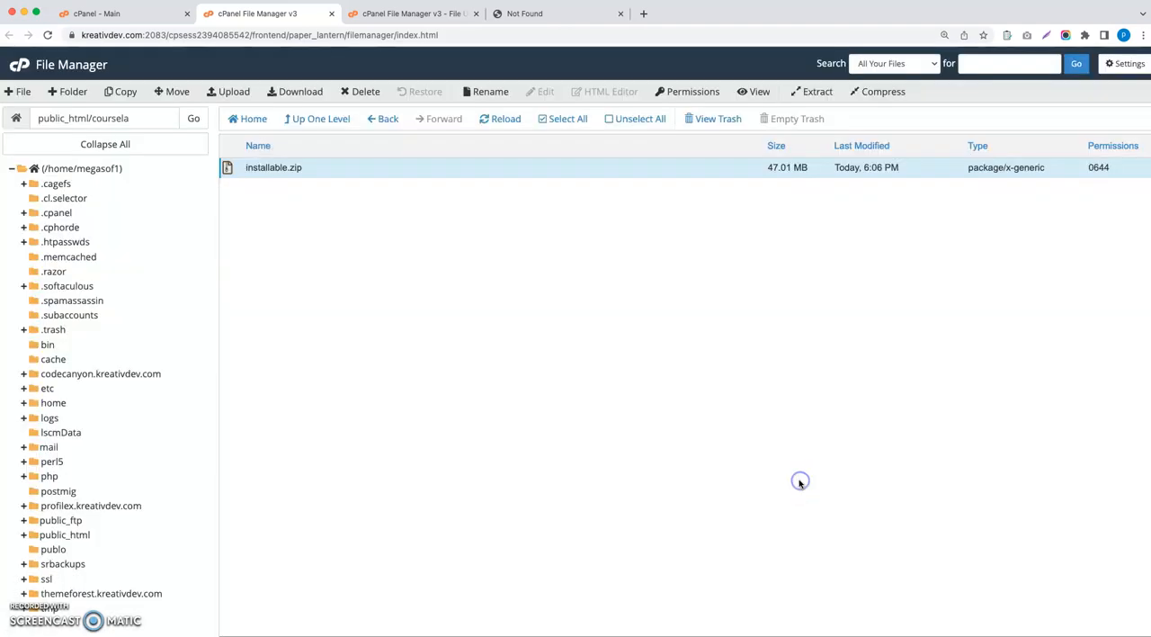
pyautogui.click(194, 119)
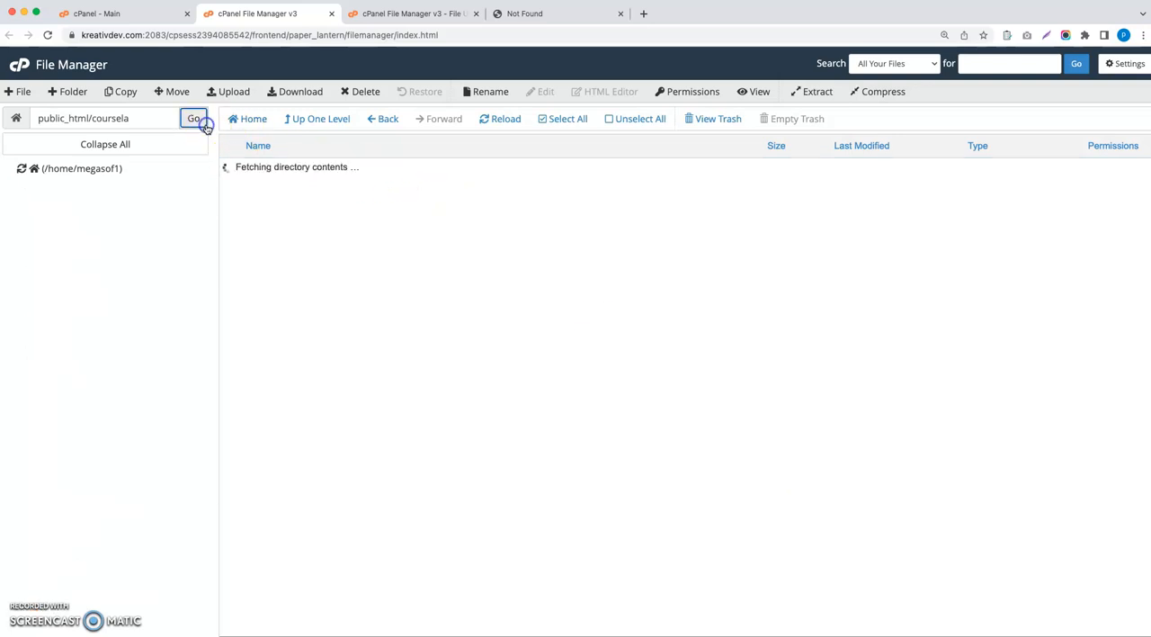
pyautogui.click(194, 119)
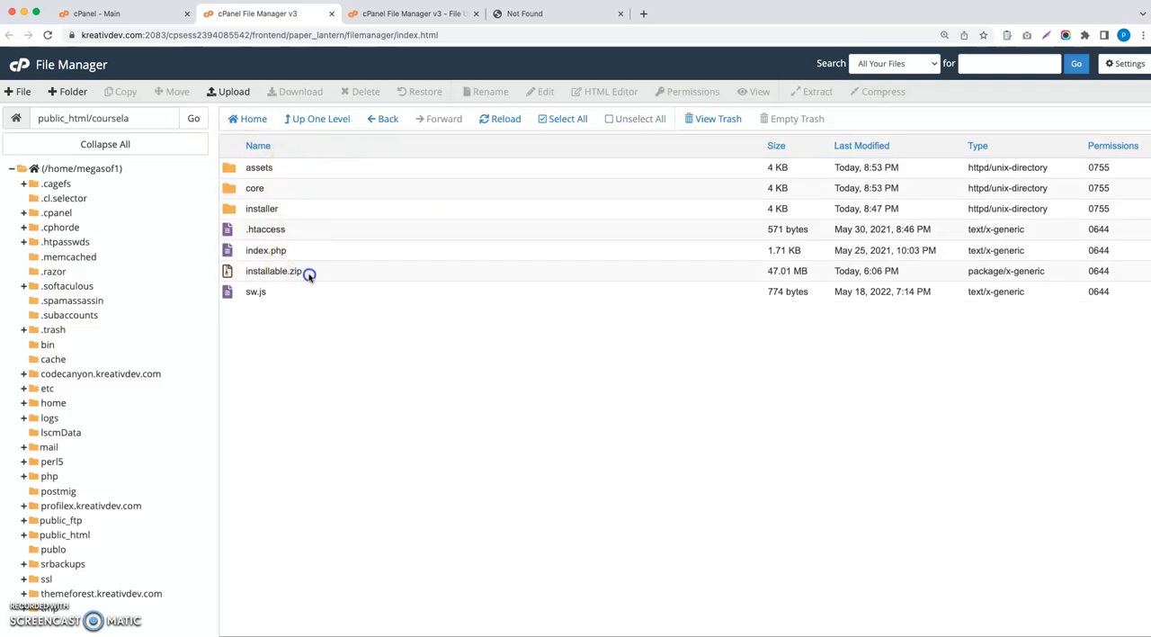
# Delete installable.zip permanently, then load the Coursela installer welcome page
pyautogui.click(364, 90)
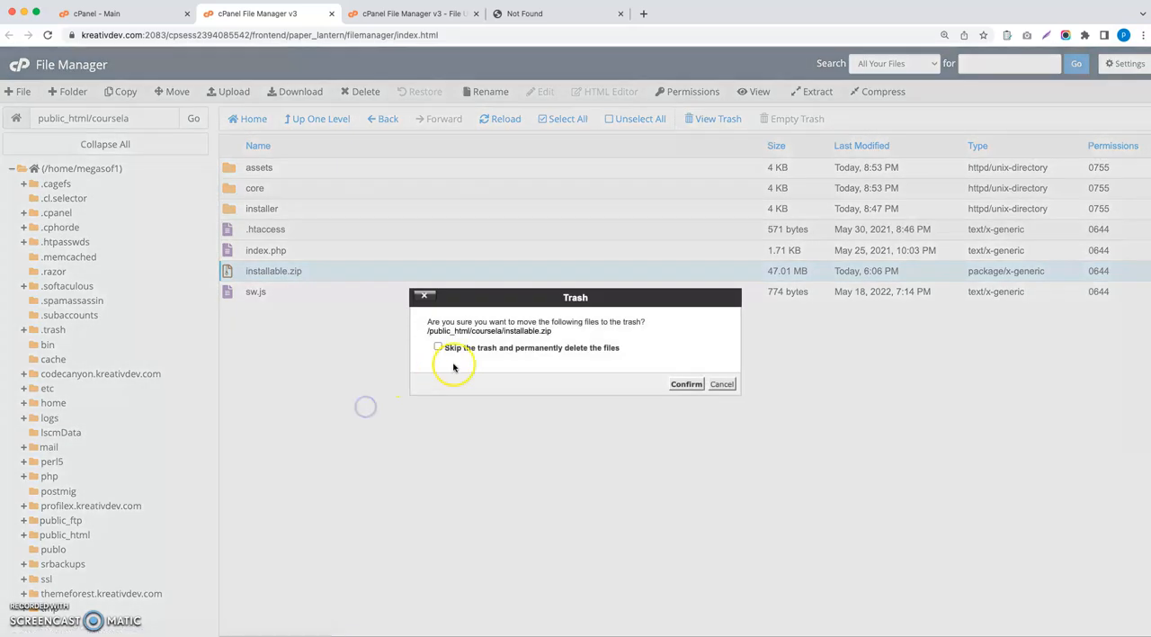
pyautogui.click(686, 385)
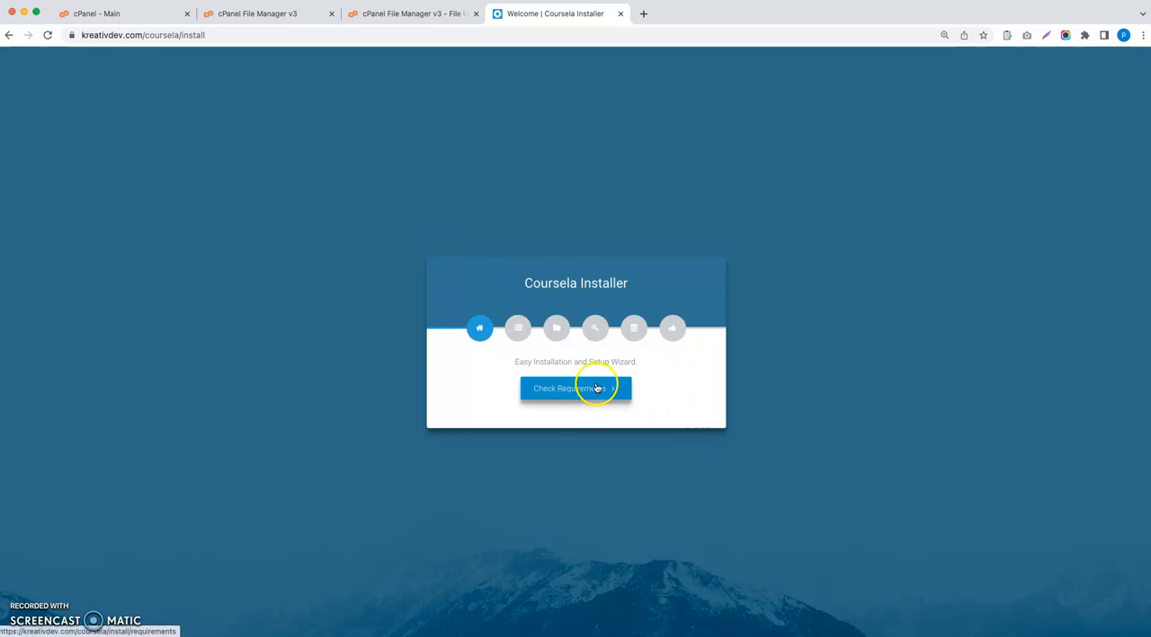
# Pass the server requirements check and reach the permissions step listing three paths at 775
pyautogui.click(576, 388)
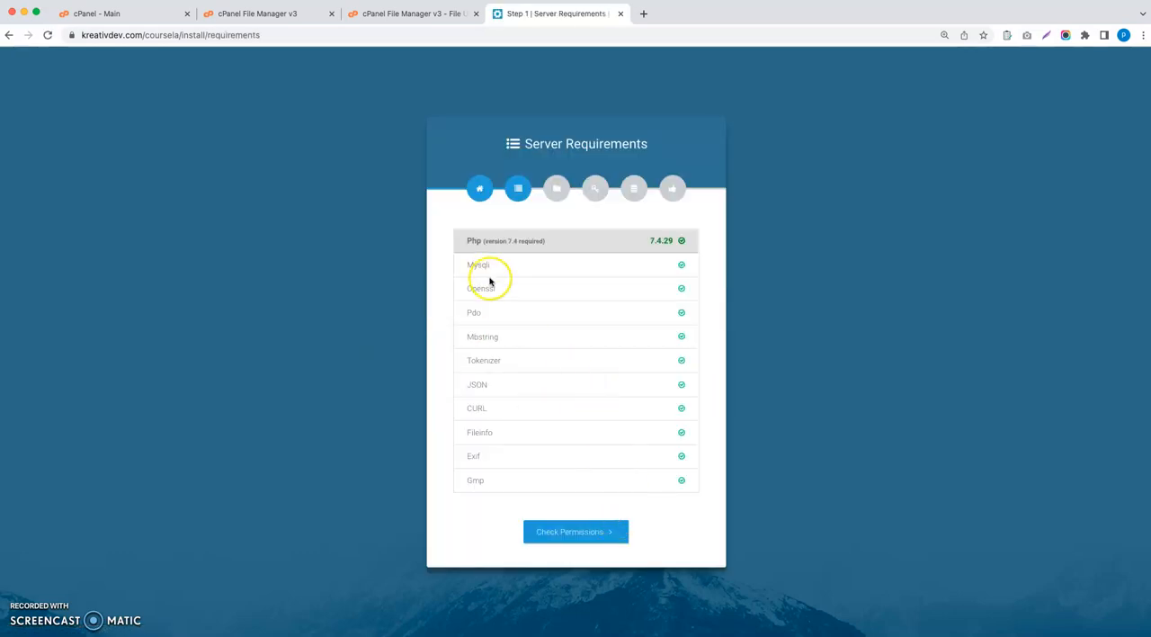
pyautogui.moveTo(559, 252)
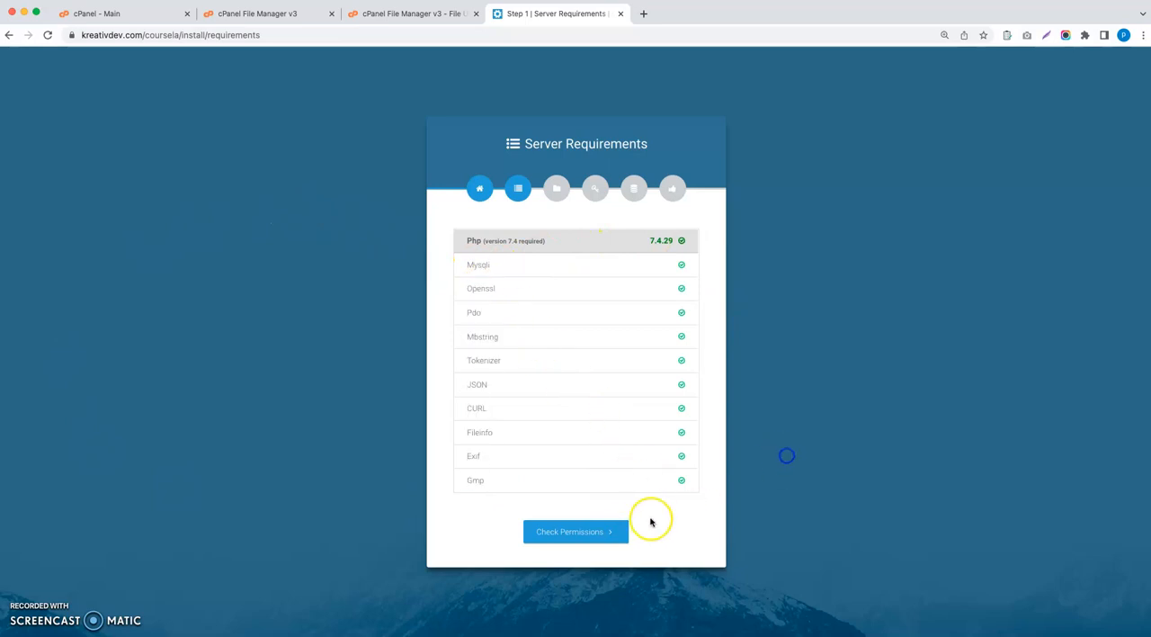
pyautogui.moveTo(467, 359)
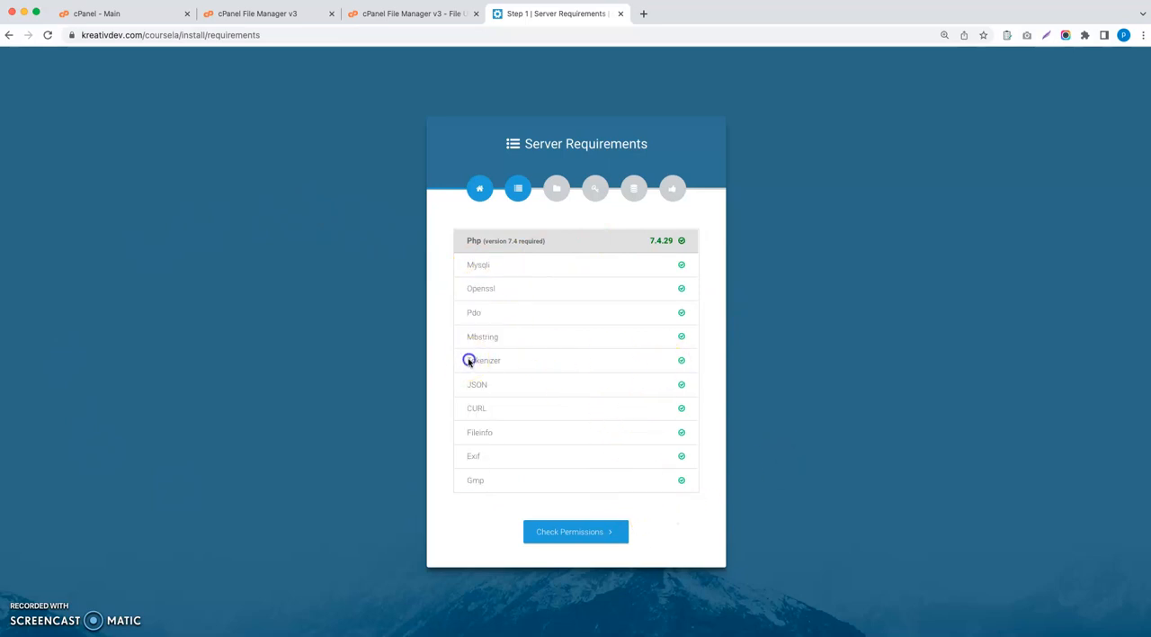
pyautogui.moveTo(684, 360)
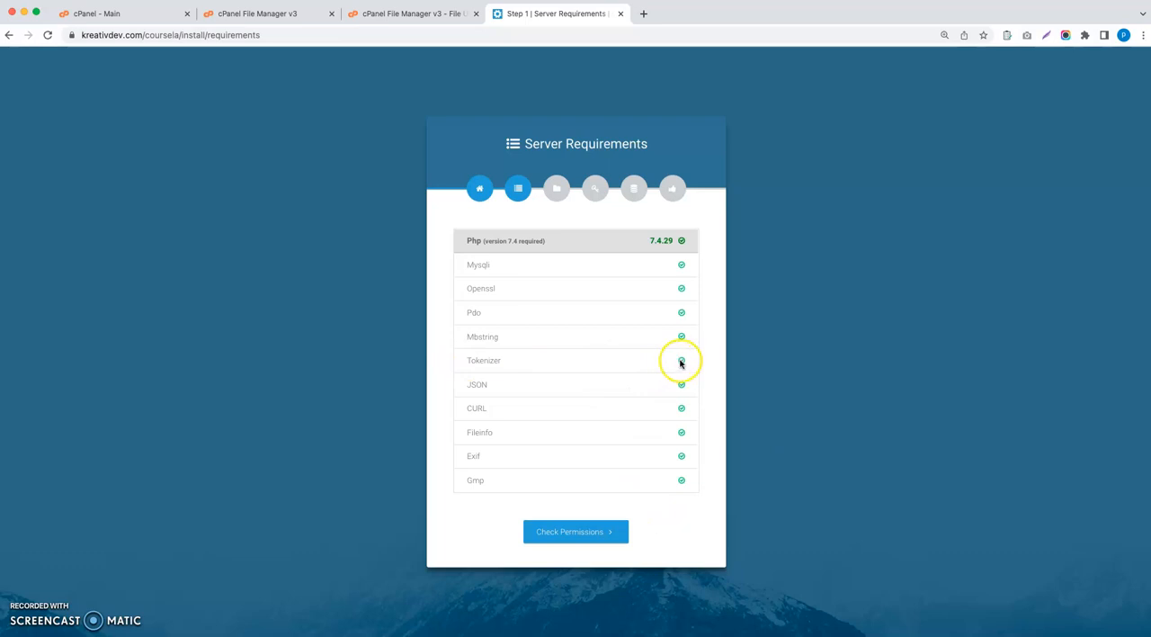
pyautogui.moveTo(683, 280)
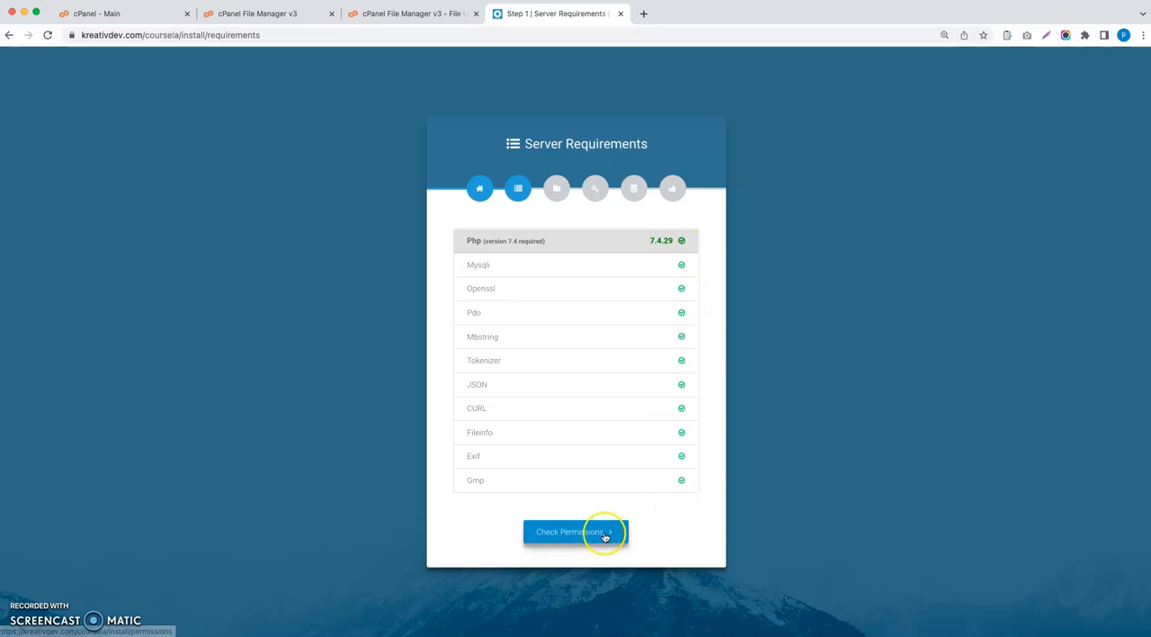
pyautogui.click(576, 532)
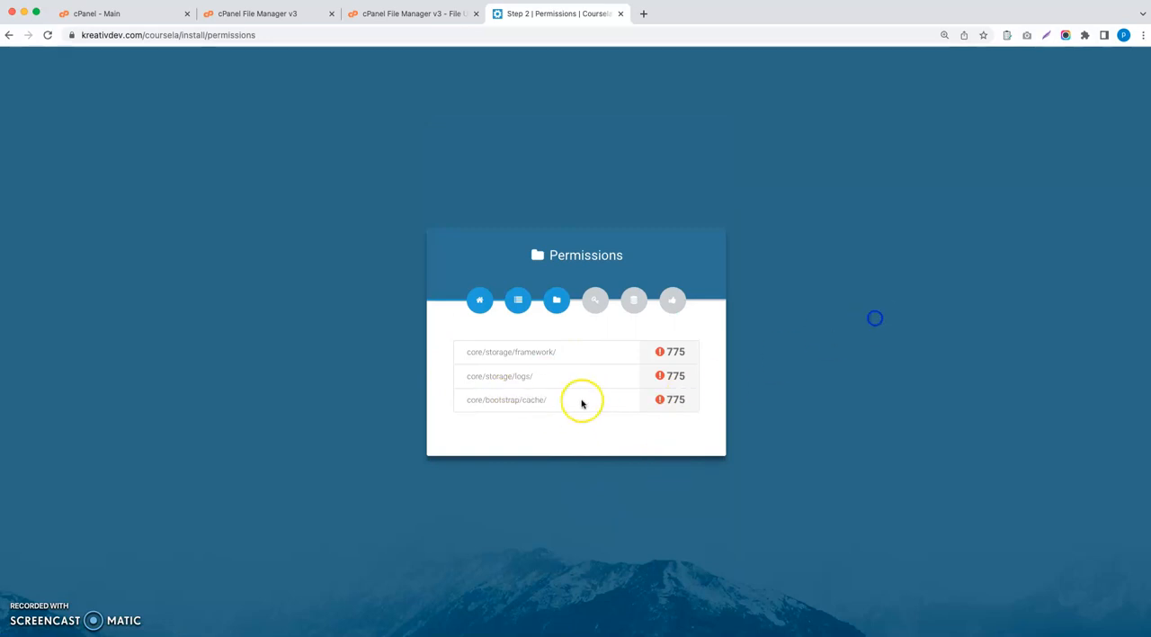
# Give core/storage/framework 775 permissions in File Manager and return to the installer
pyautogui.doubleClick(511, 353)
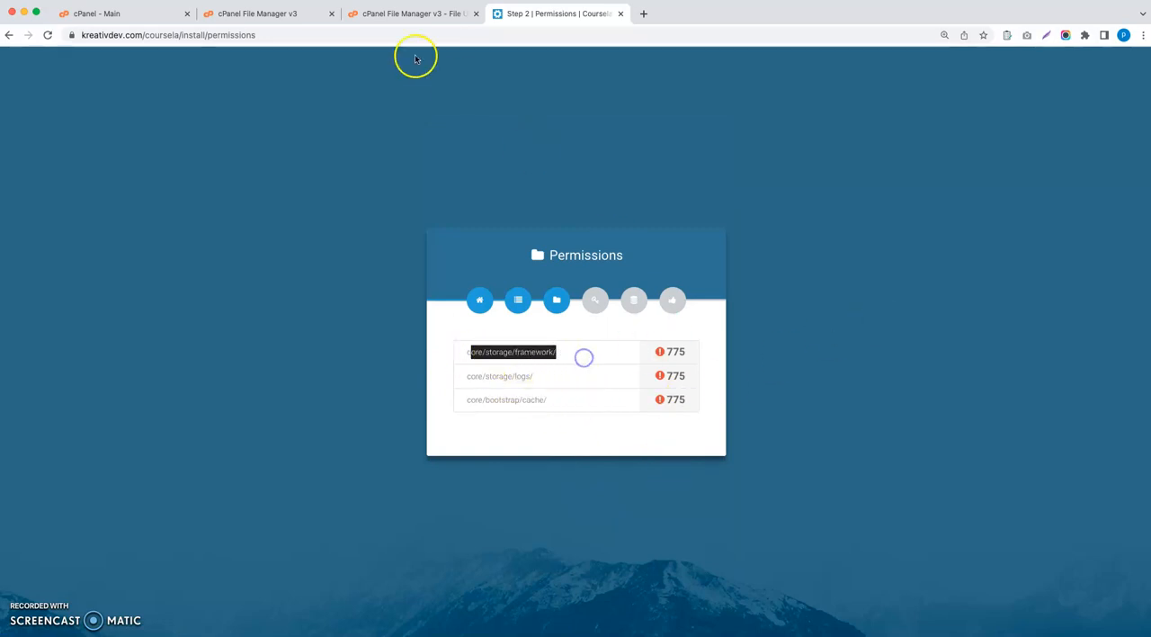
pyautogui.click(261, 14)
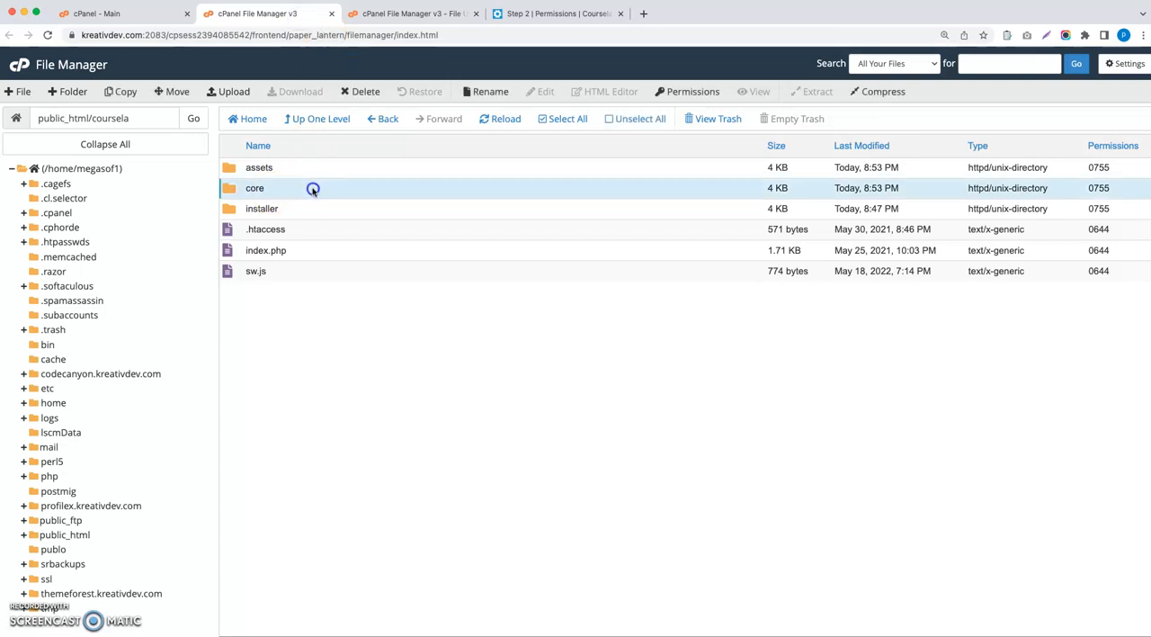
pyautogui.doubleClick(255, 189)
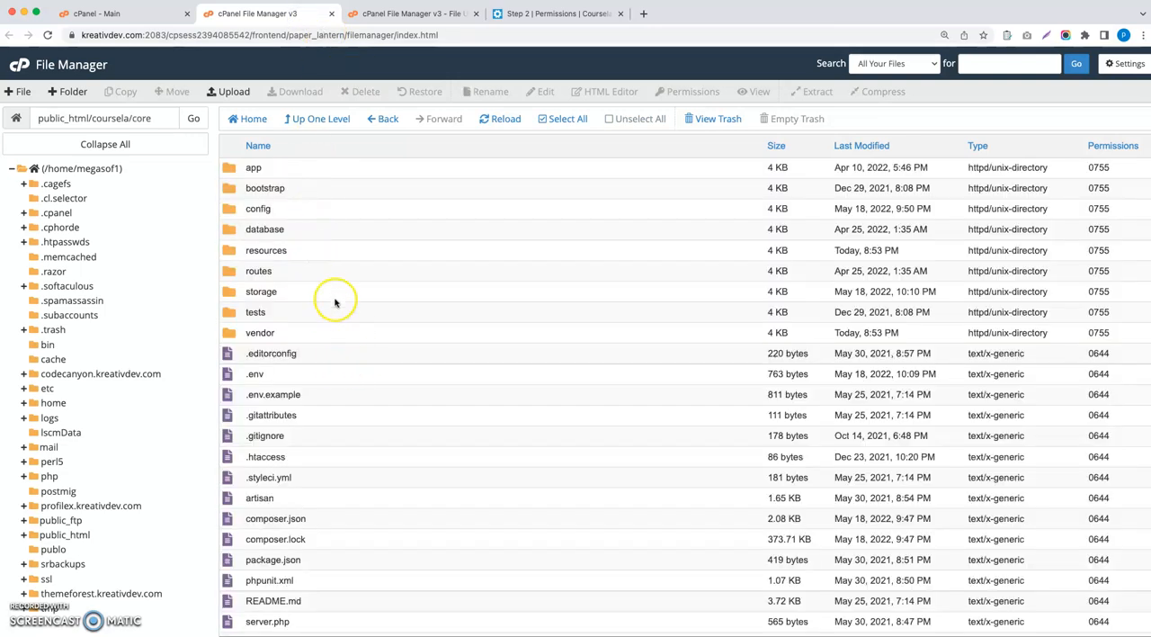
pyautogui.doubleClick(261, 292)
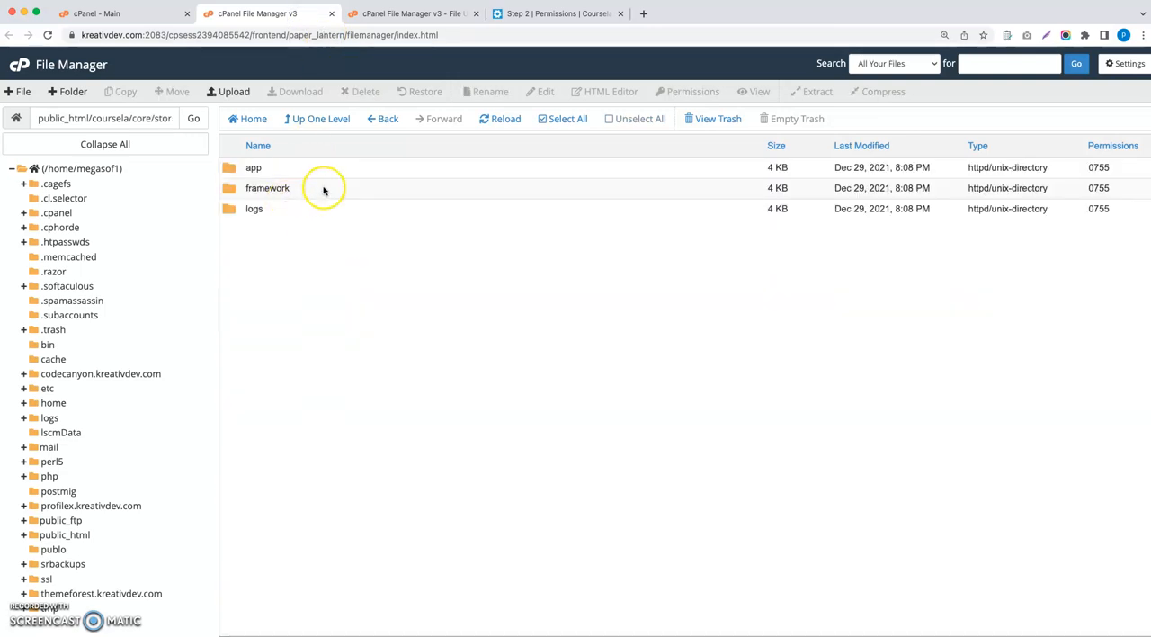
pyautogui.click(267, 187)
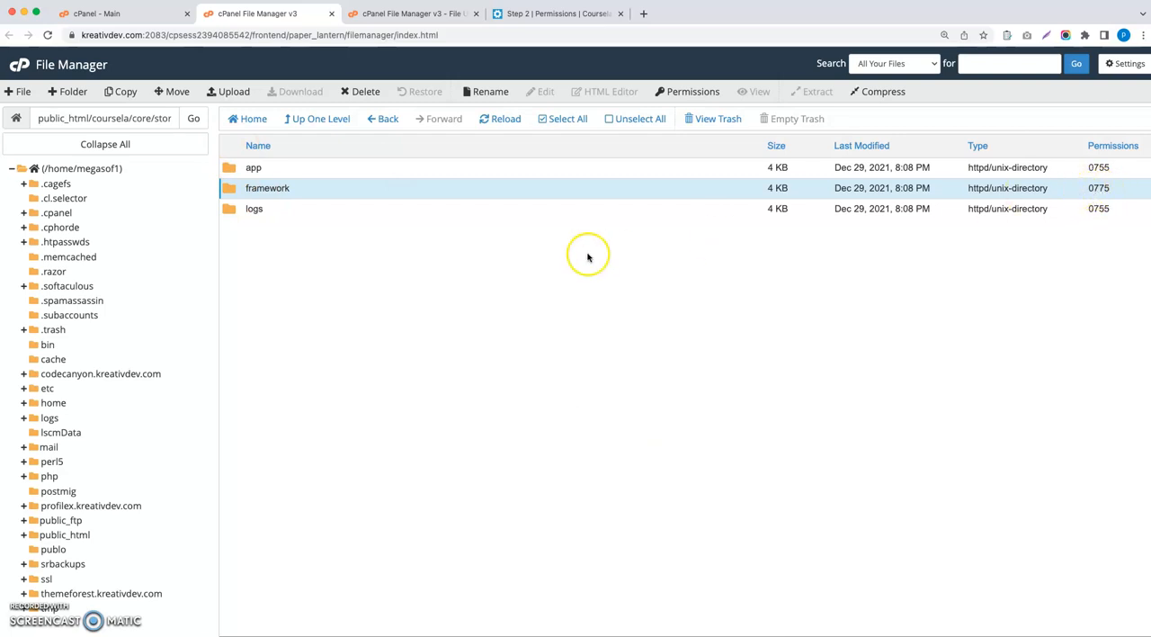
pyautogui.click(558, 15)
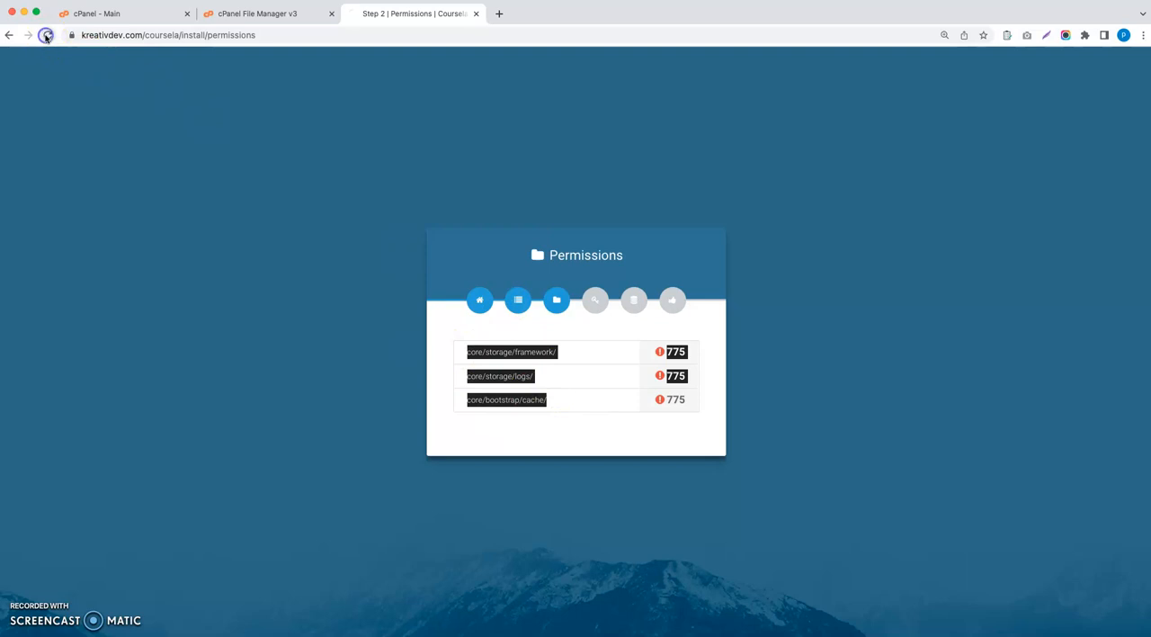
# Recheck permissions, then verify the license to reach Environment & Database Setup
pyautogui.click(47, 34)
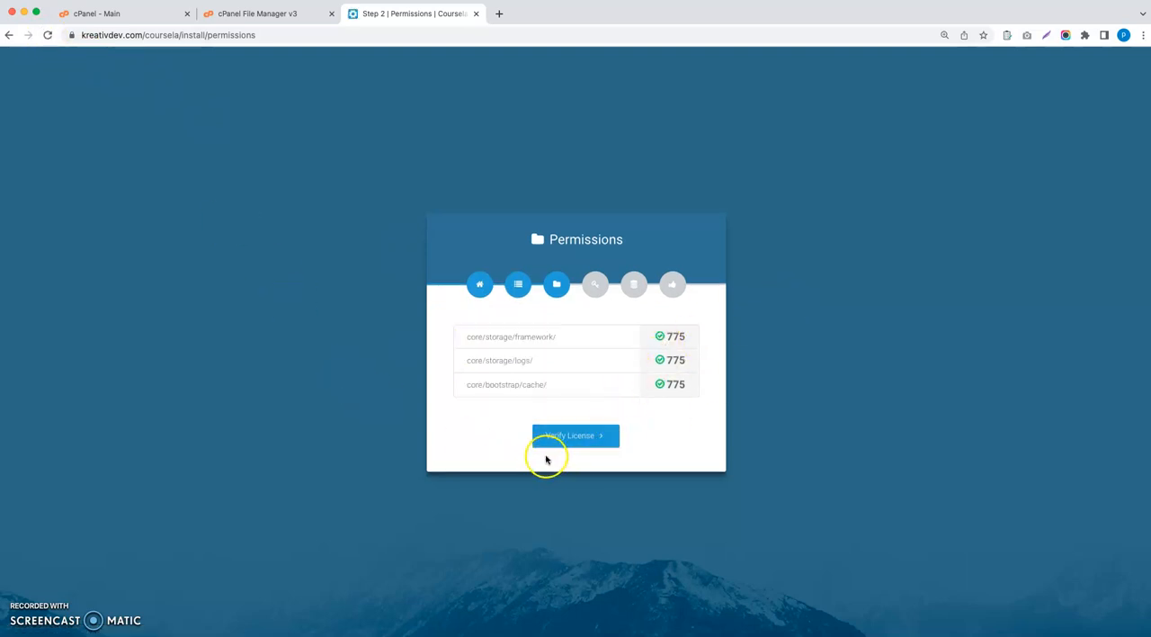
pyautogui.click(576, 435)
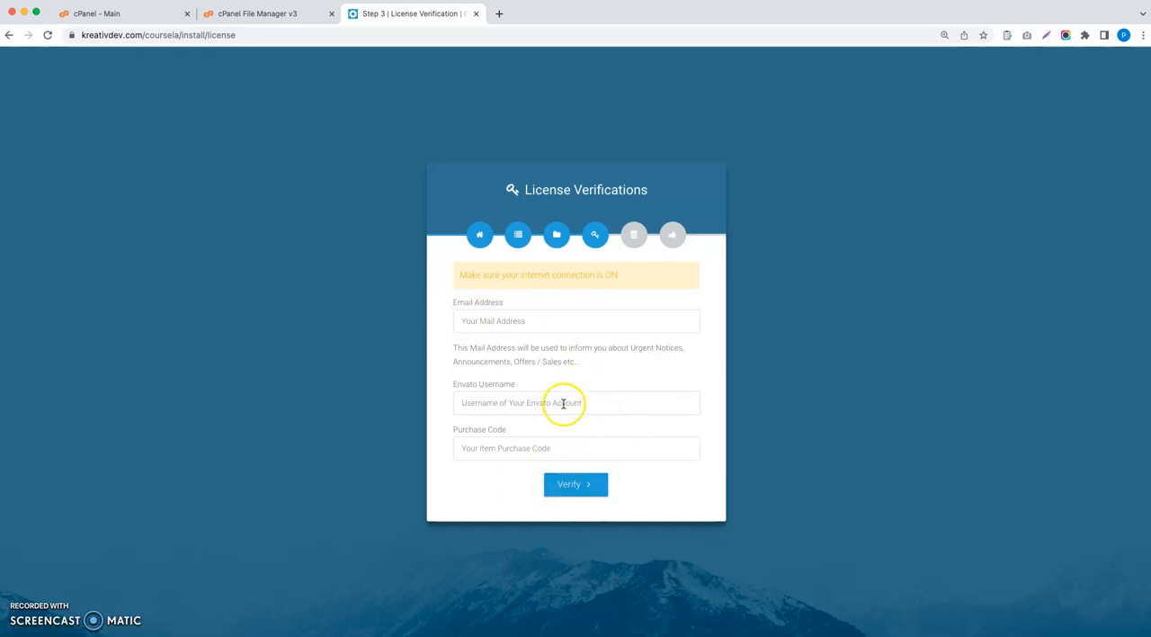
pyautogui.moveTo(515, 403)
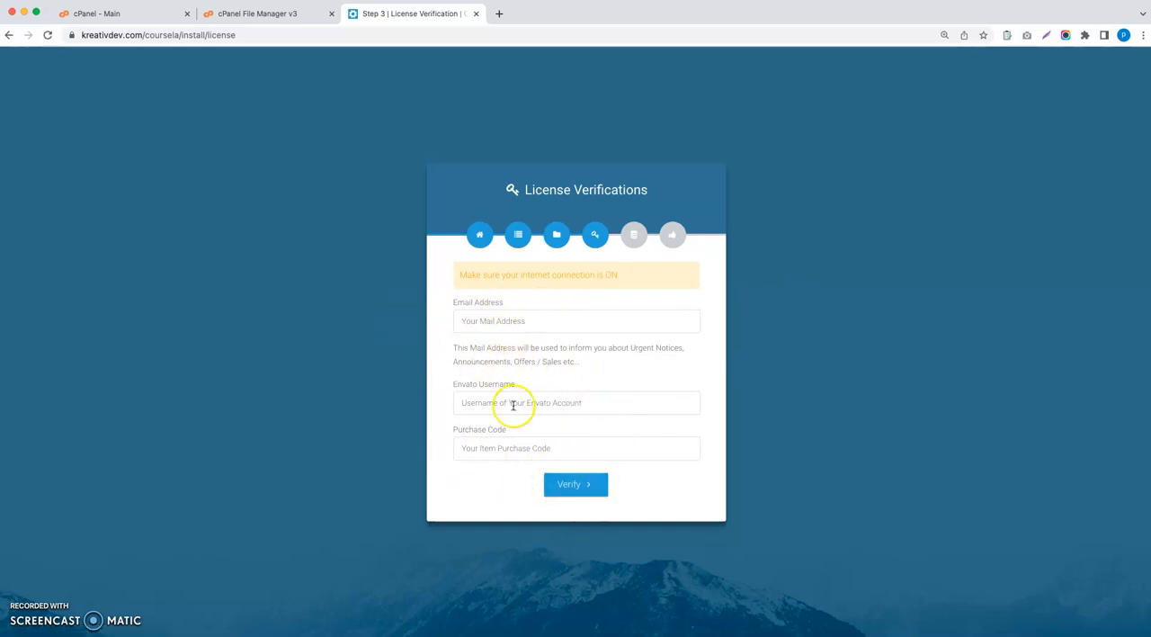
pyautogui.moveTo(544, 320)
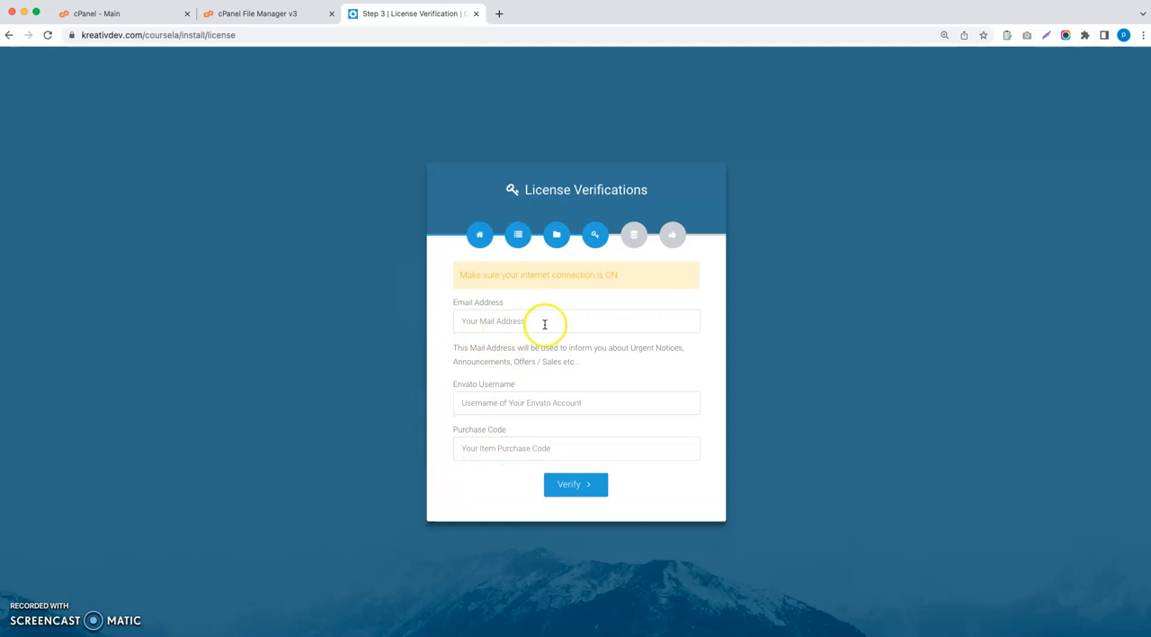
pyautogui.moveTo(503, 453)
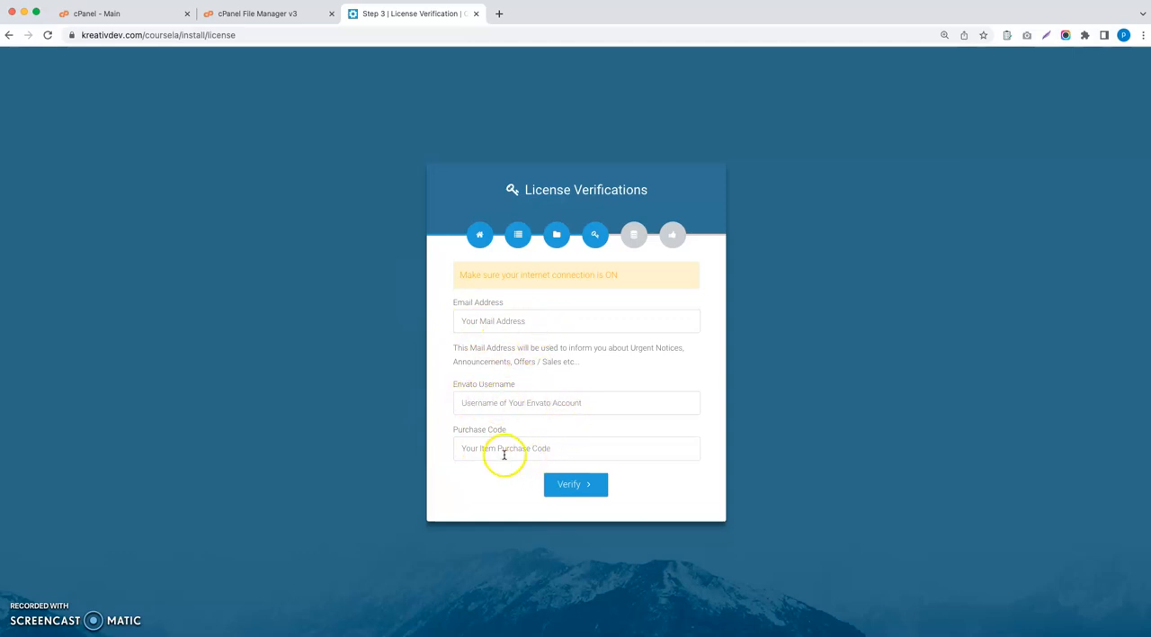
pyautogui.moveTo(405, 518)
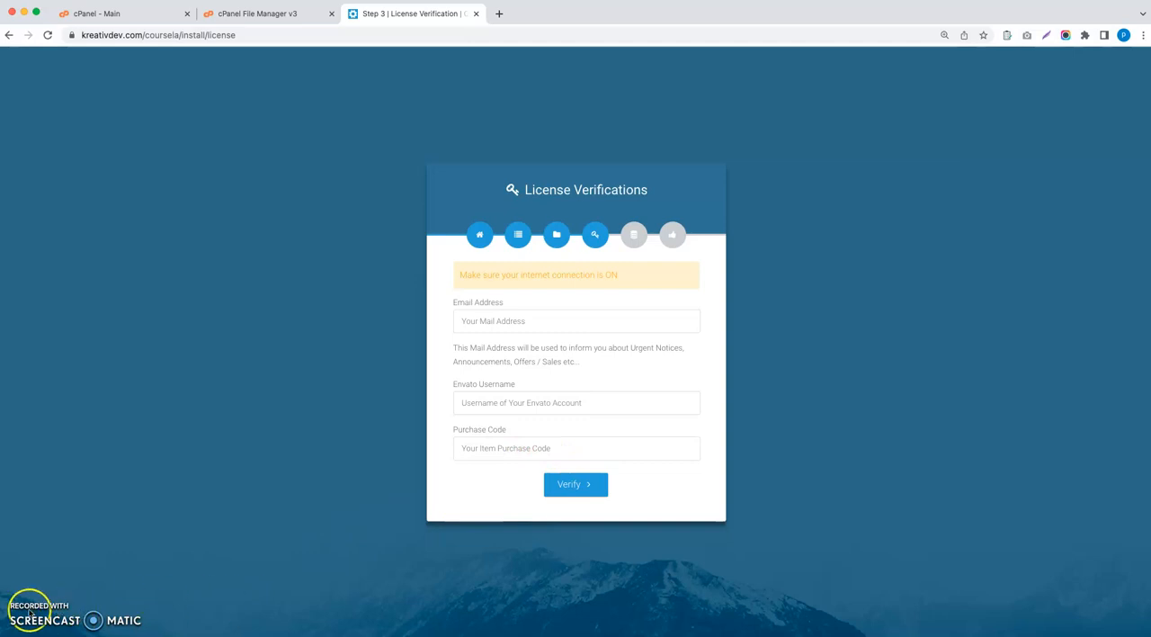
pyautogui.click(576, 484)
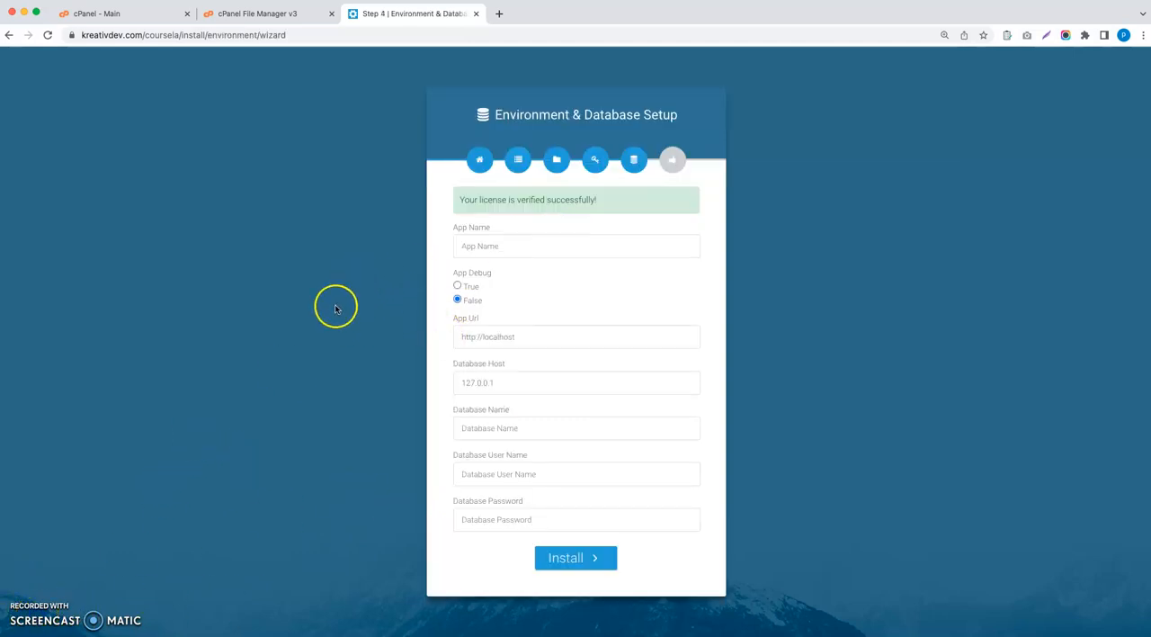
pyautogui.moveTo(493, 220)
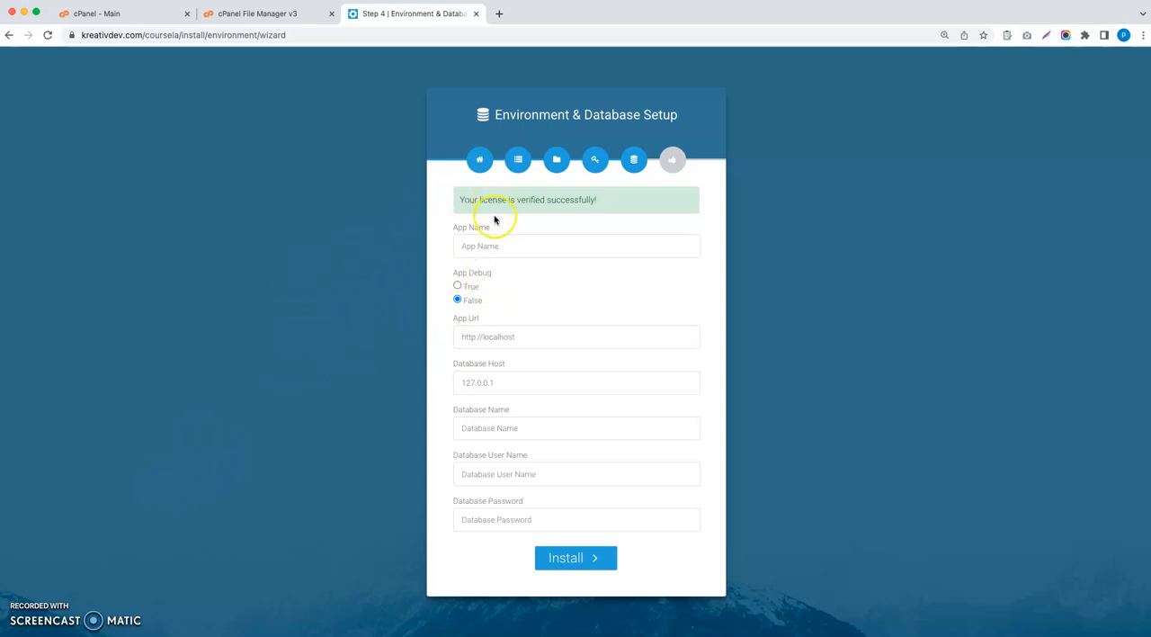
pyautogui.moveTo(593, 61)
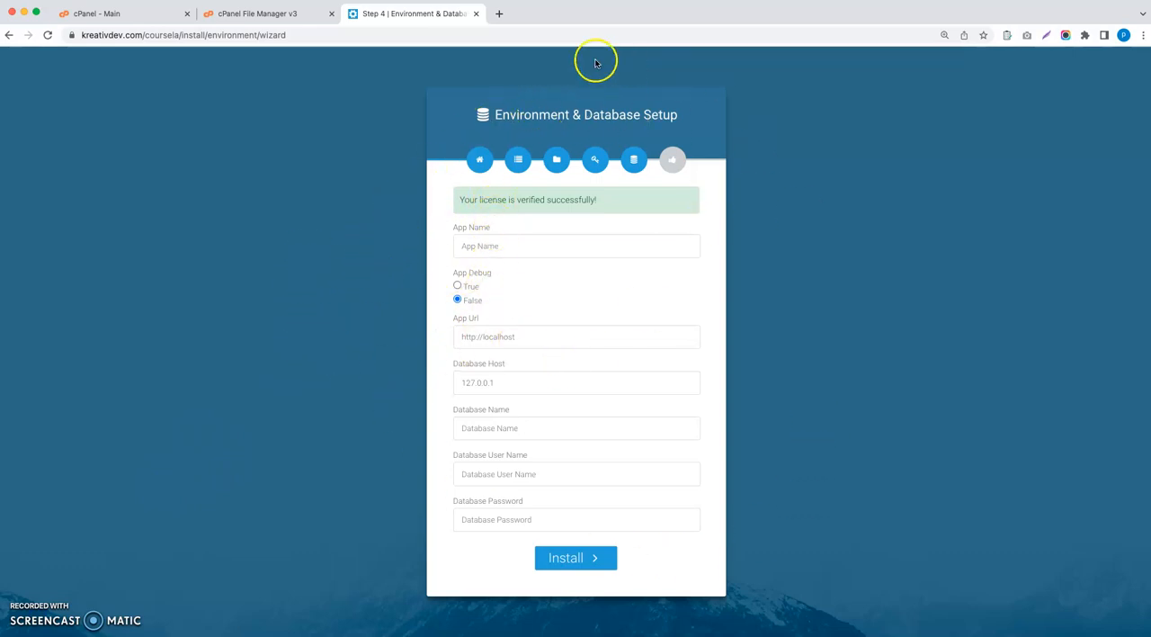
pyautogui.moveTo(421, 331)
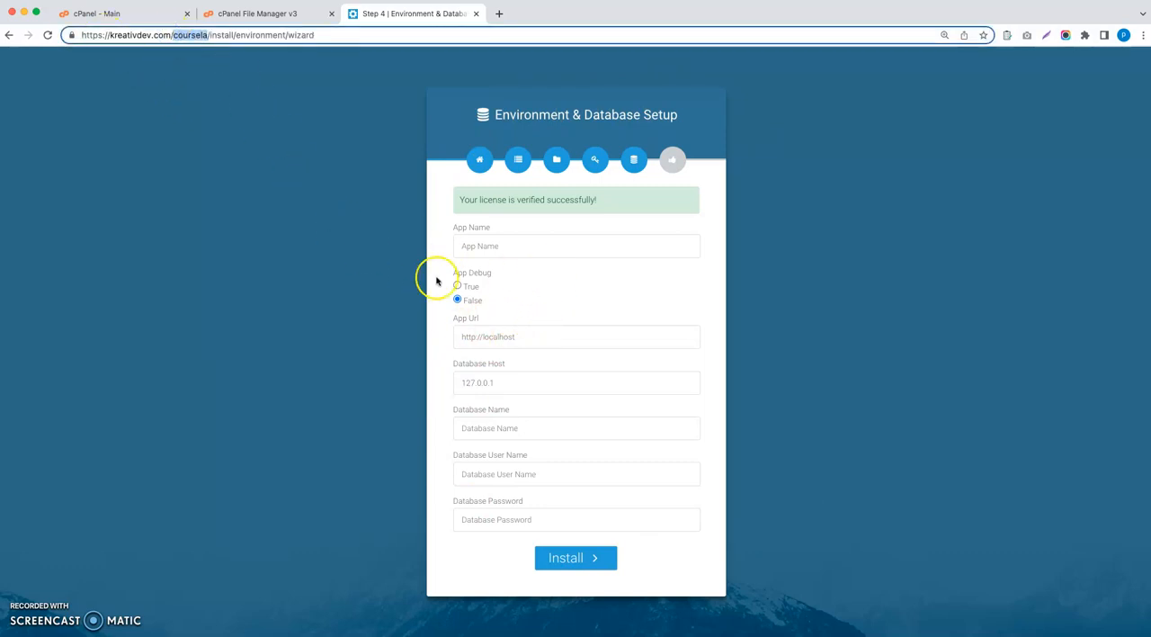
pyautogui.write('coursela')
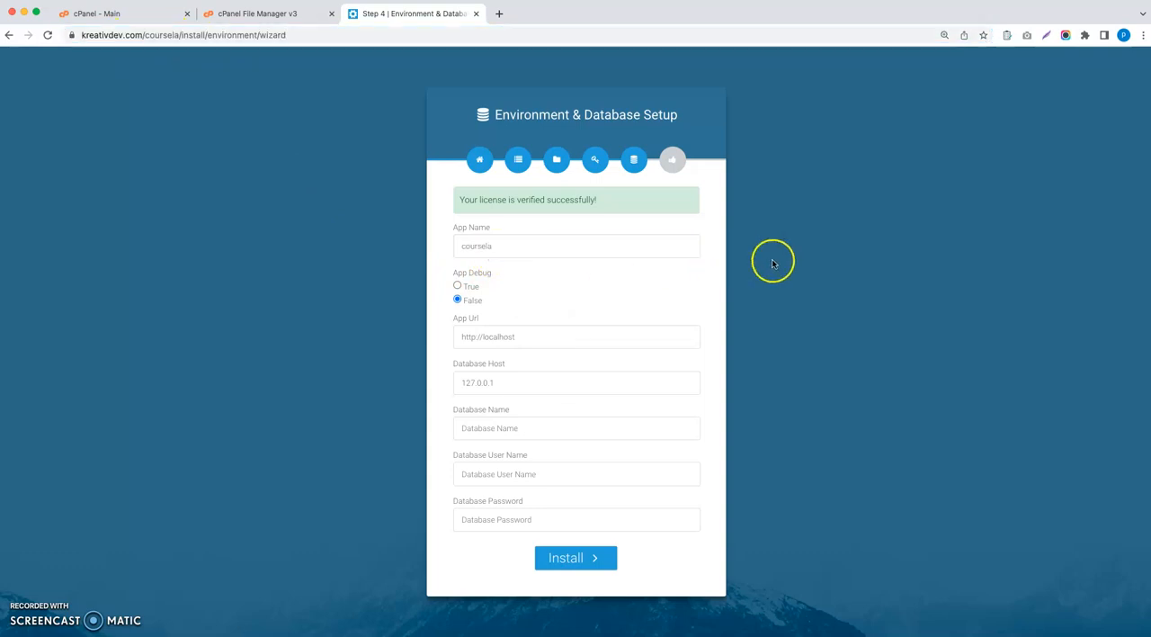
pyautogui.moveTo(358, 122)
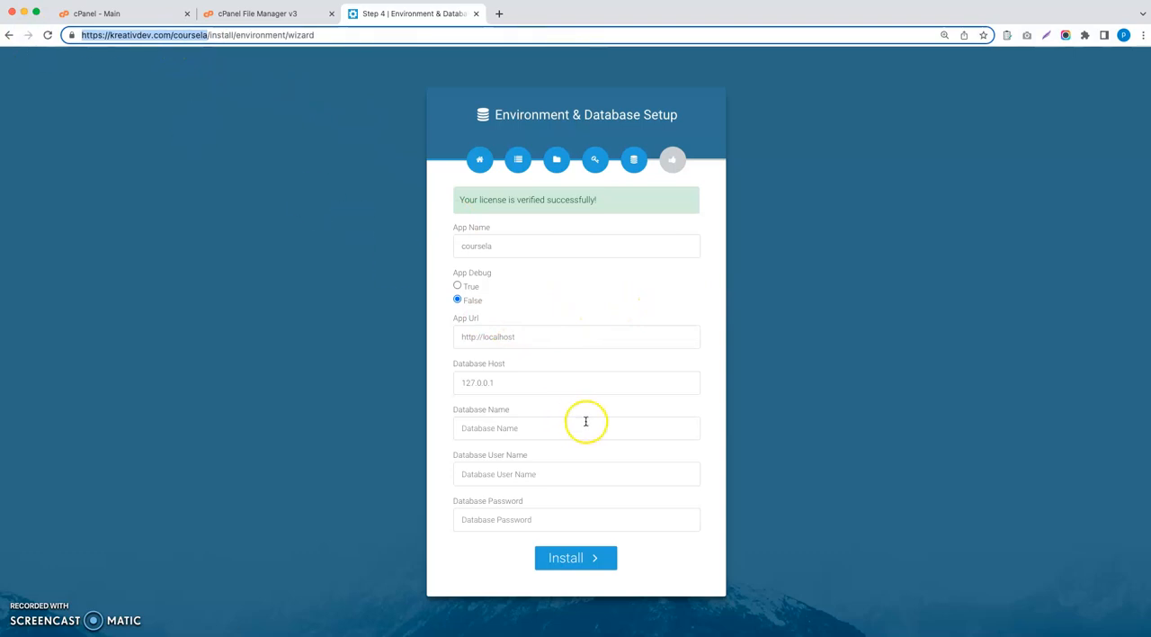
pyautogui.moveTo(558, 342)
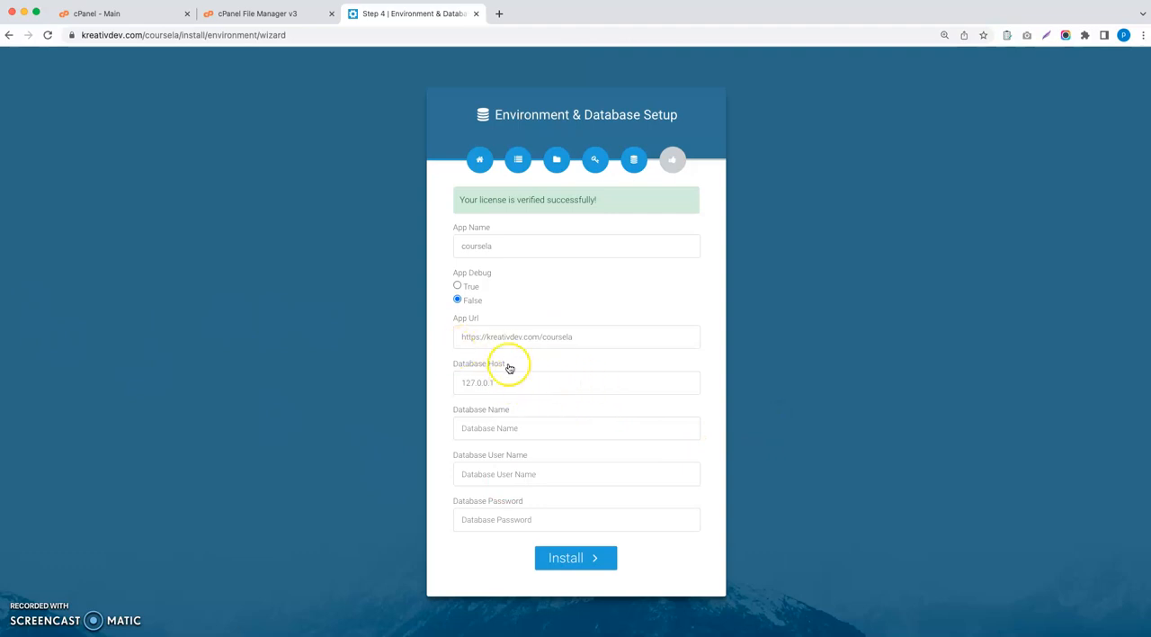
pyautogui.click(478, 381)
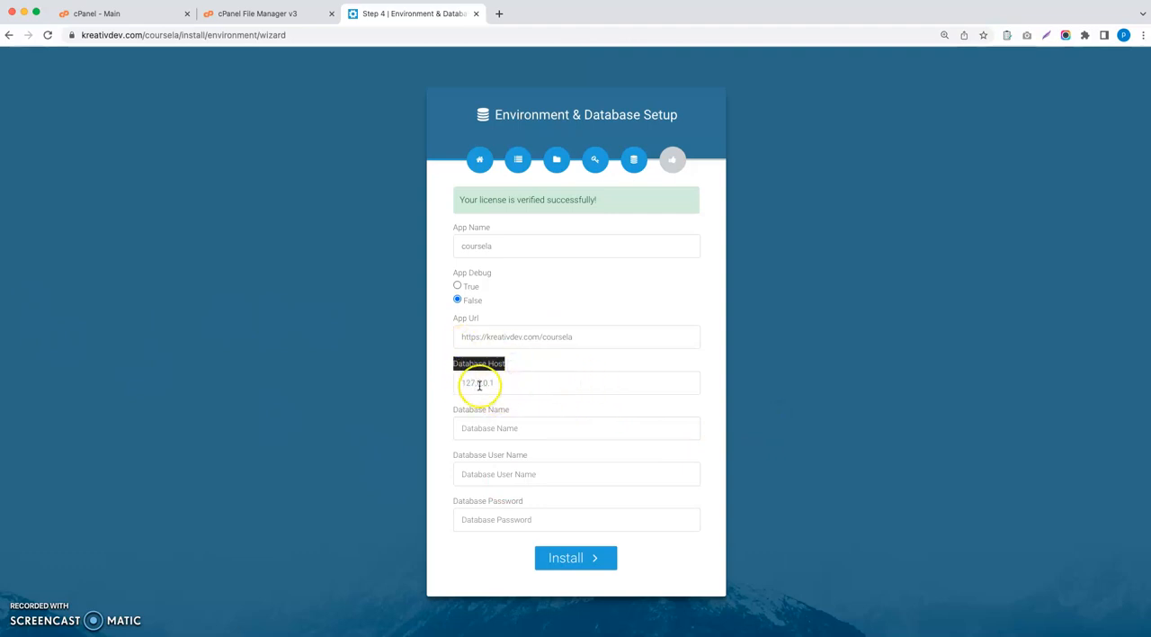
pyautogui.moveTo(336, 378)
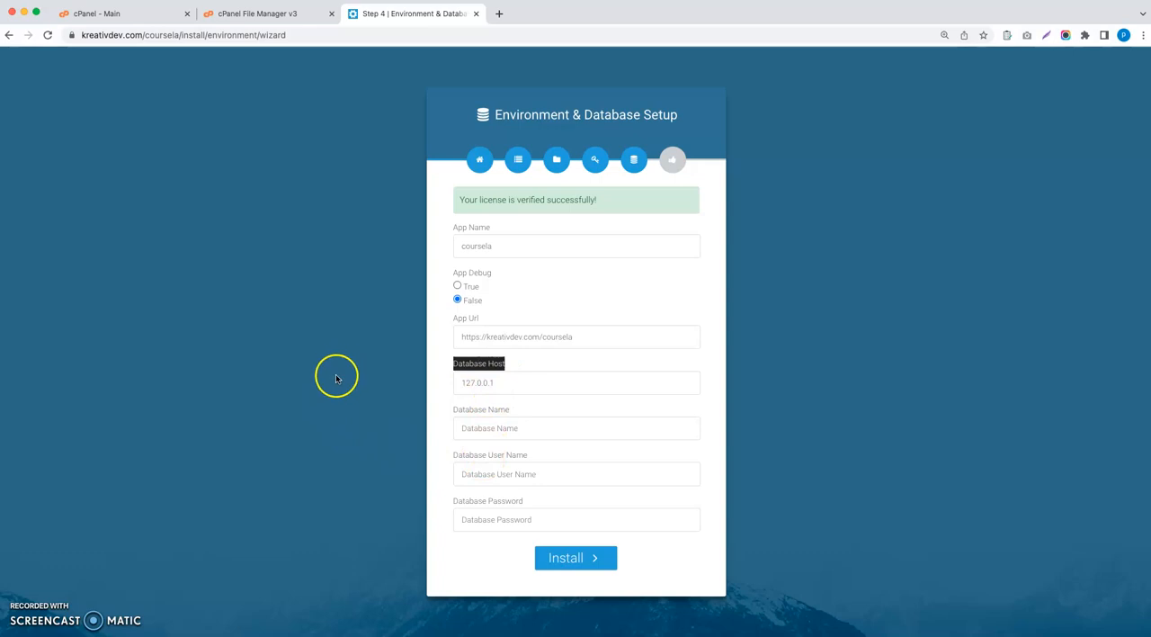
pyautogui.moveTo(230, 75)
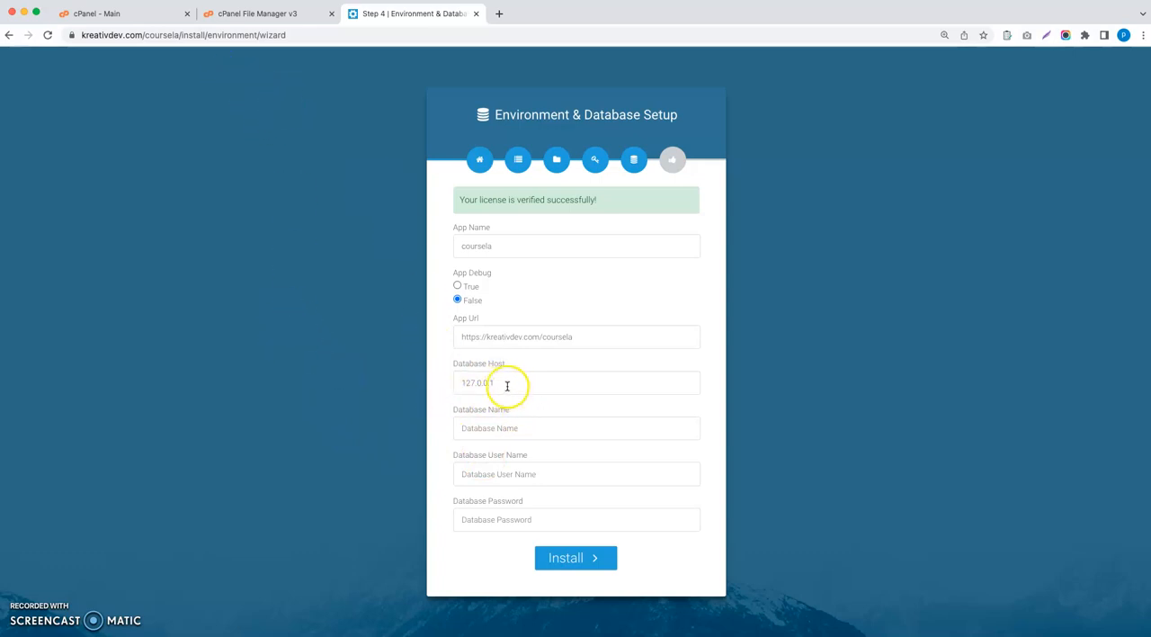
pyautogui.moveTo(129, 36)
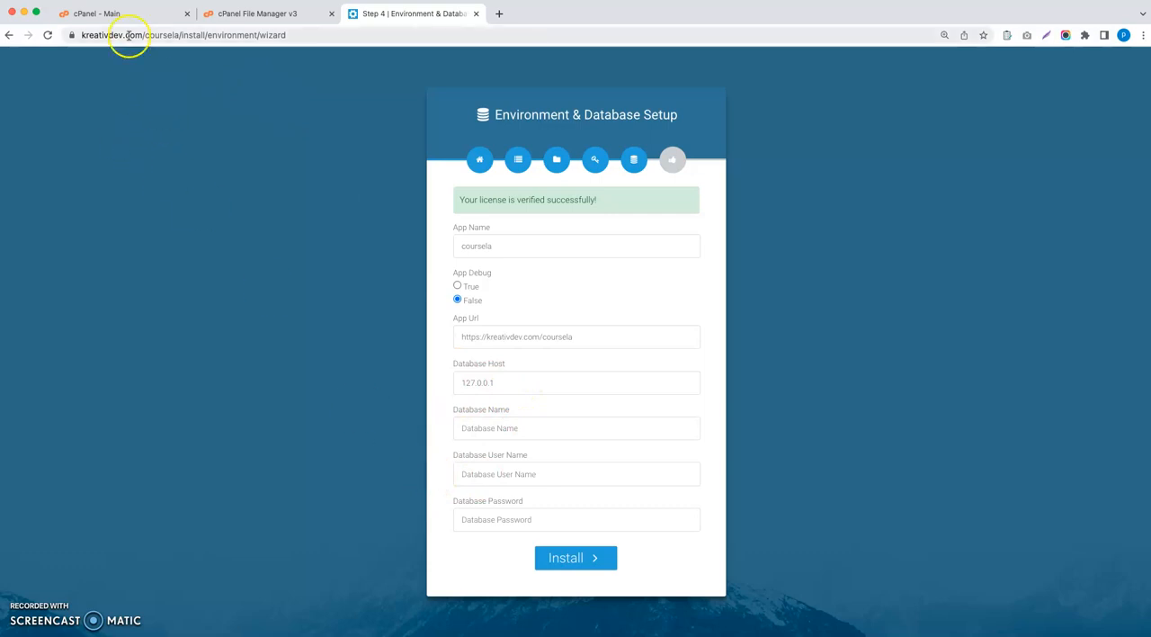
# Confirm the server is localhost in the control panel and set Database Host to localhost
pyautogui.click(117, 13)
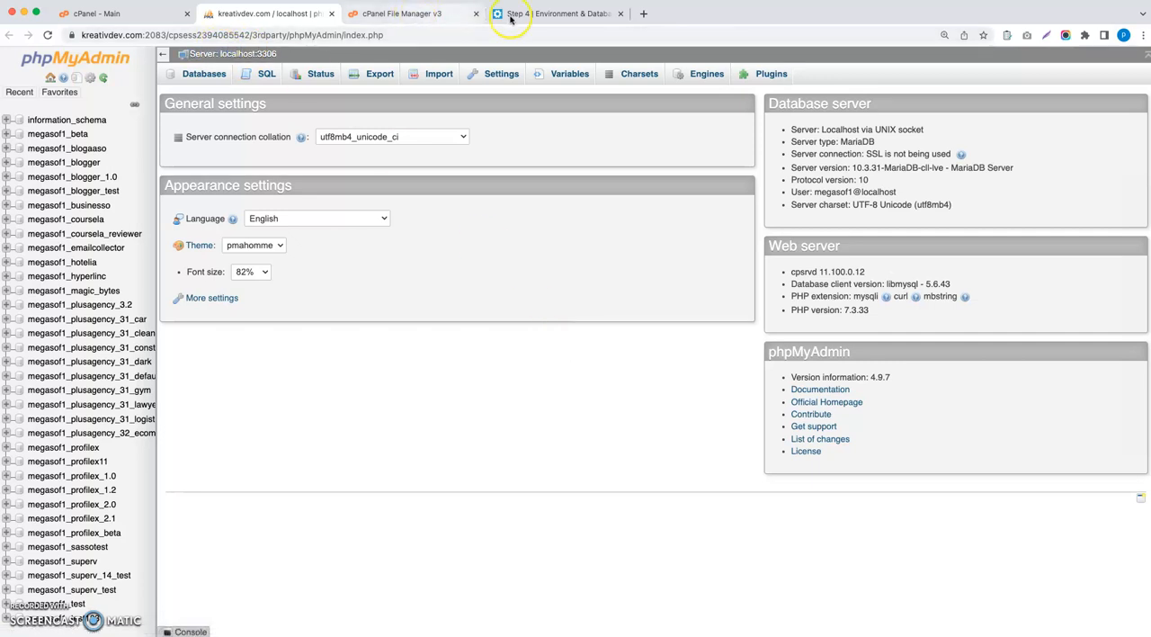
pyautogui.click(557, 13)
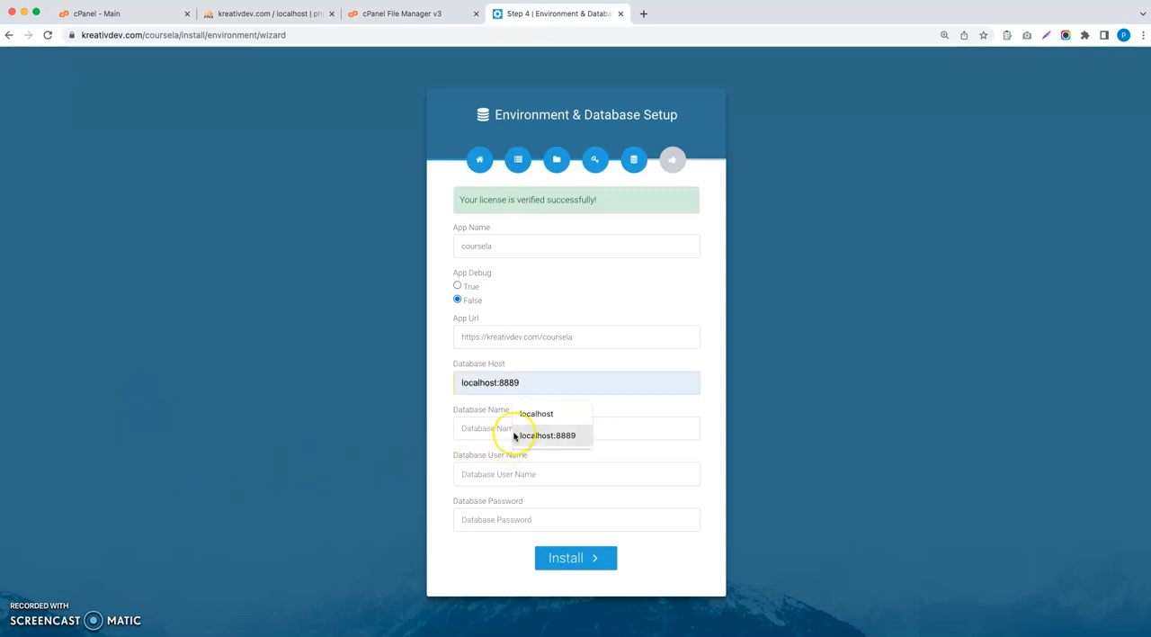
pyautogui.click(536, 414)
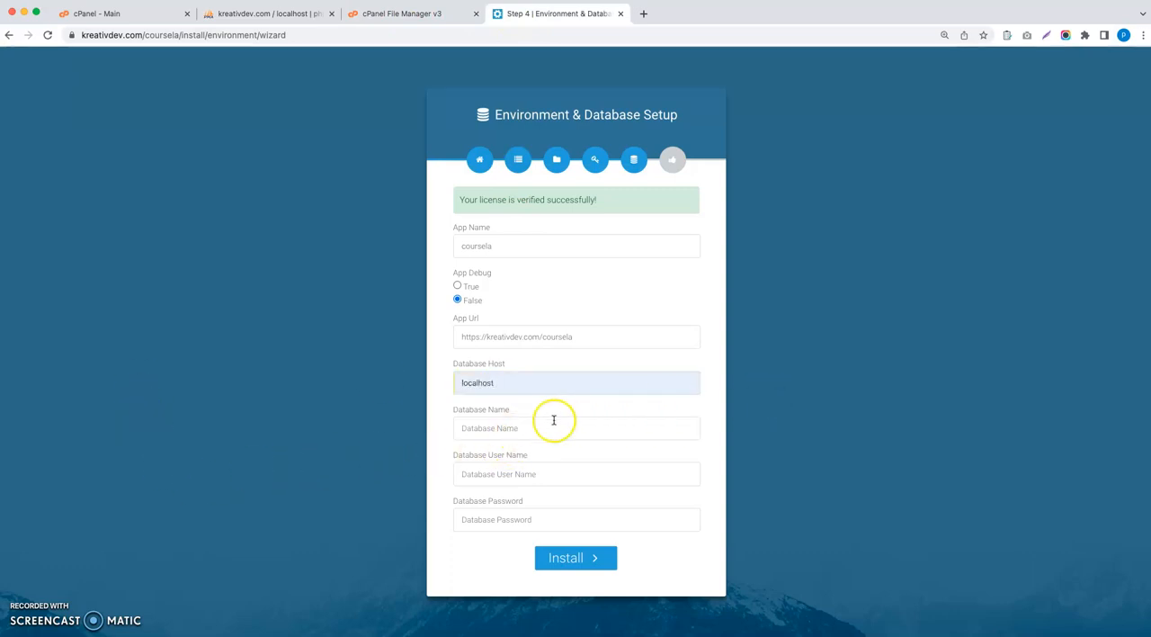
pyautogui.moveTo(507, 475)
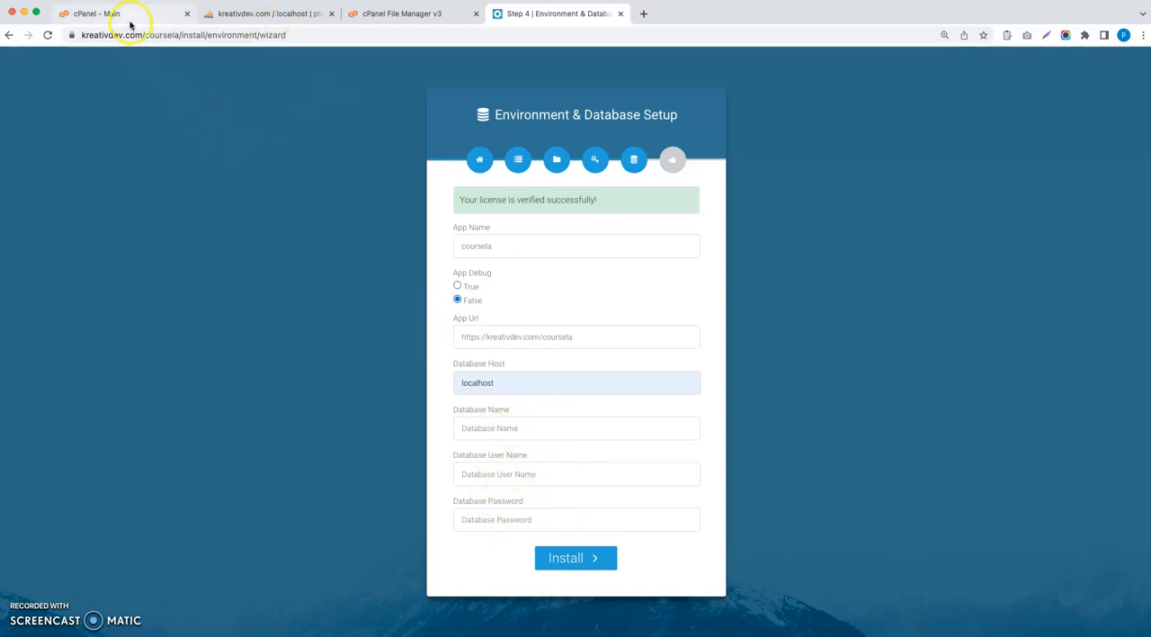
# Create the coursela_test database through cPanel's MySQL Database Wizard
pyautogui.click(90, 13)
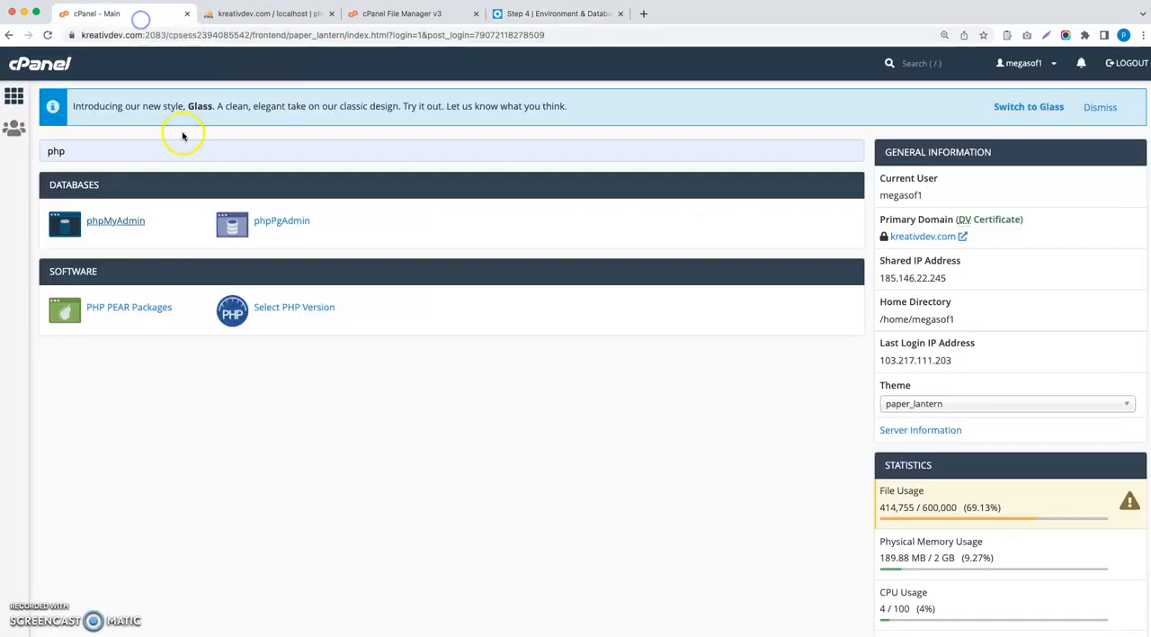
pyautogui.write('mysql')
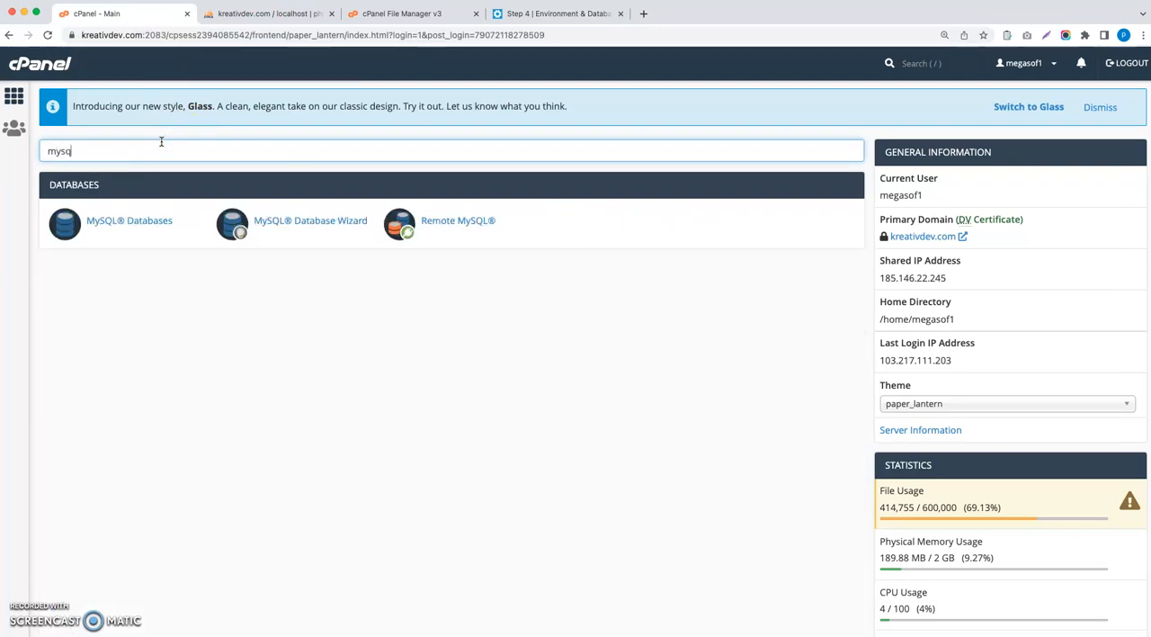
pyautogui.click(309, 219)
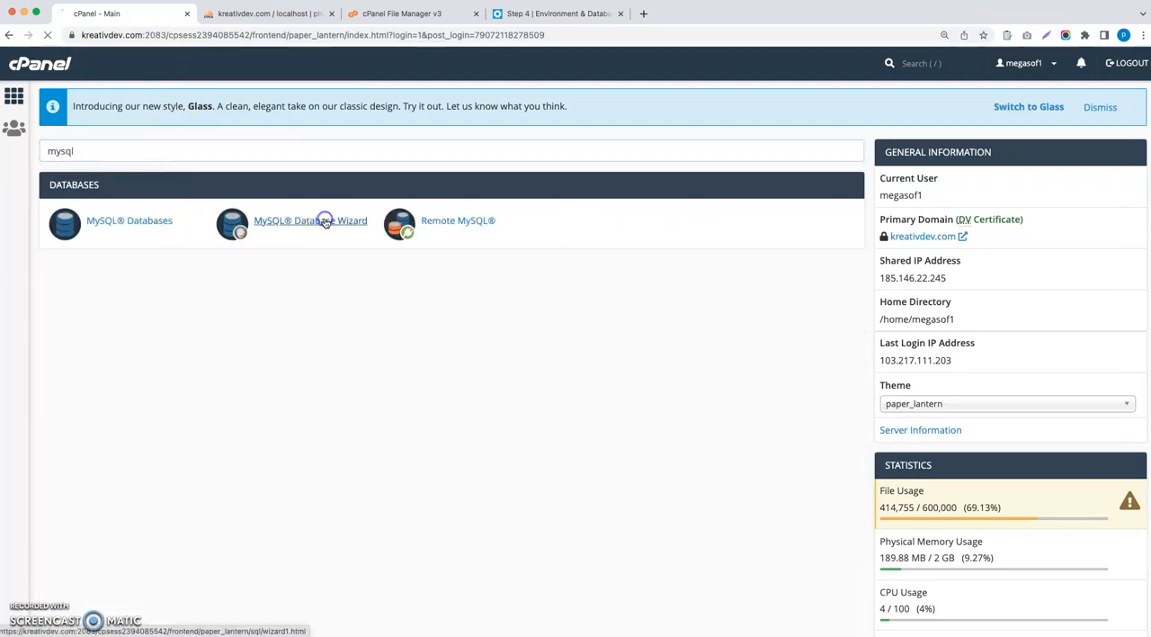
pyautogui.click(309, 220)
pyautogui.write('coursela_test')
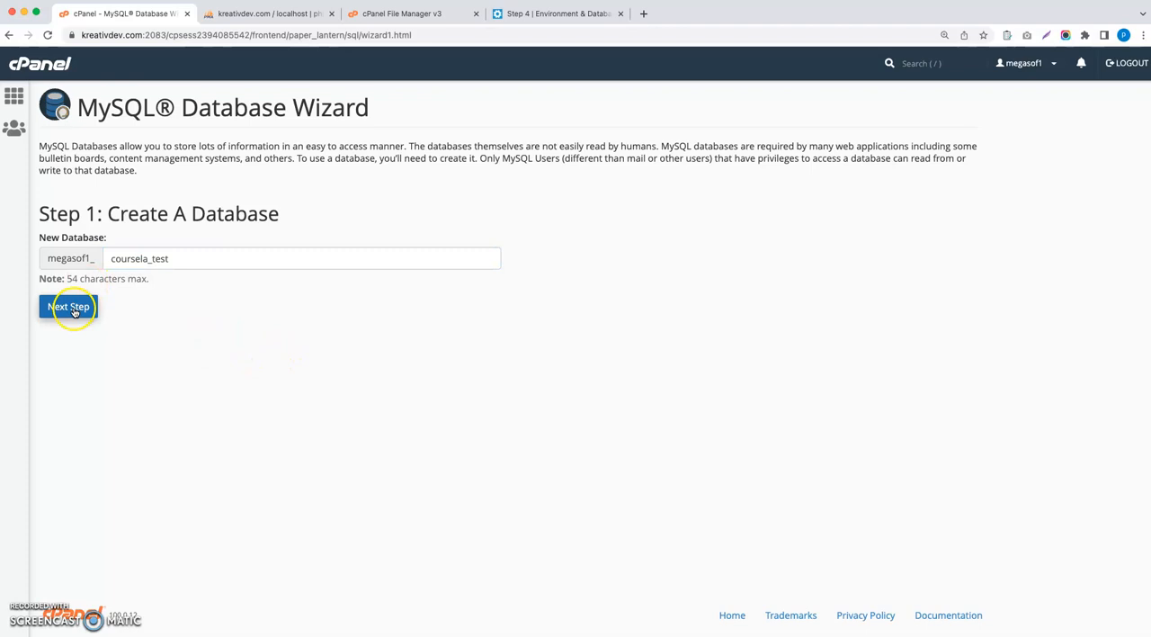
pyautogui.click(68, 305)
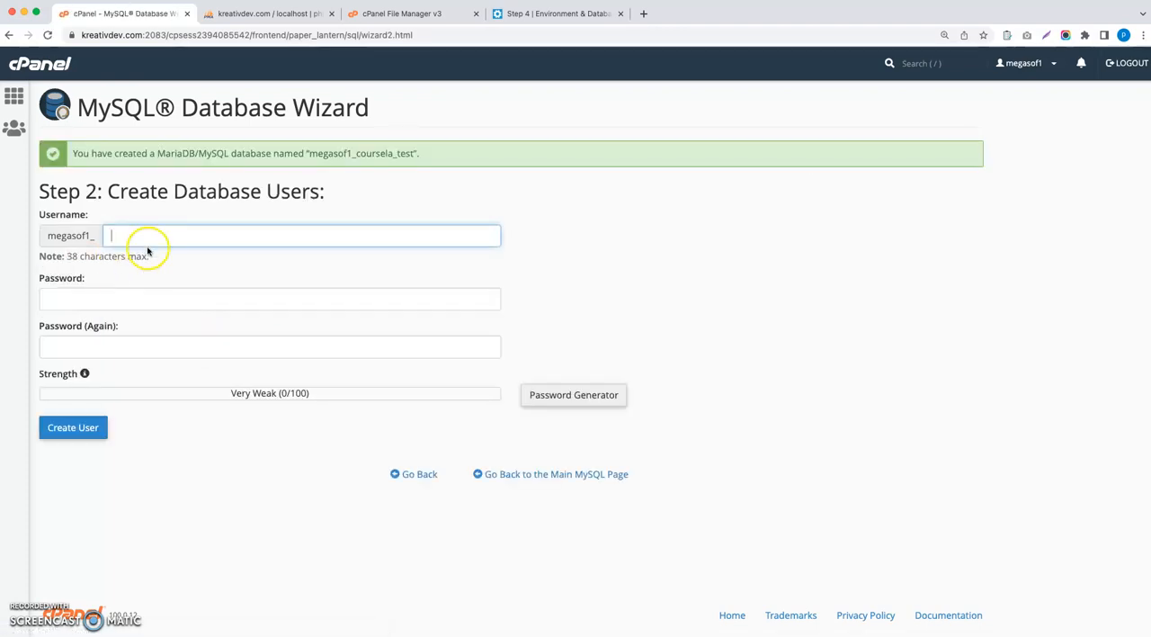
# Create user coursela_test with a generated strong password and all privileges on the database
pyautogui.write('coursela_test')
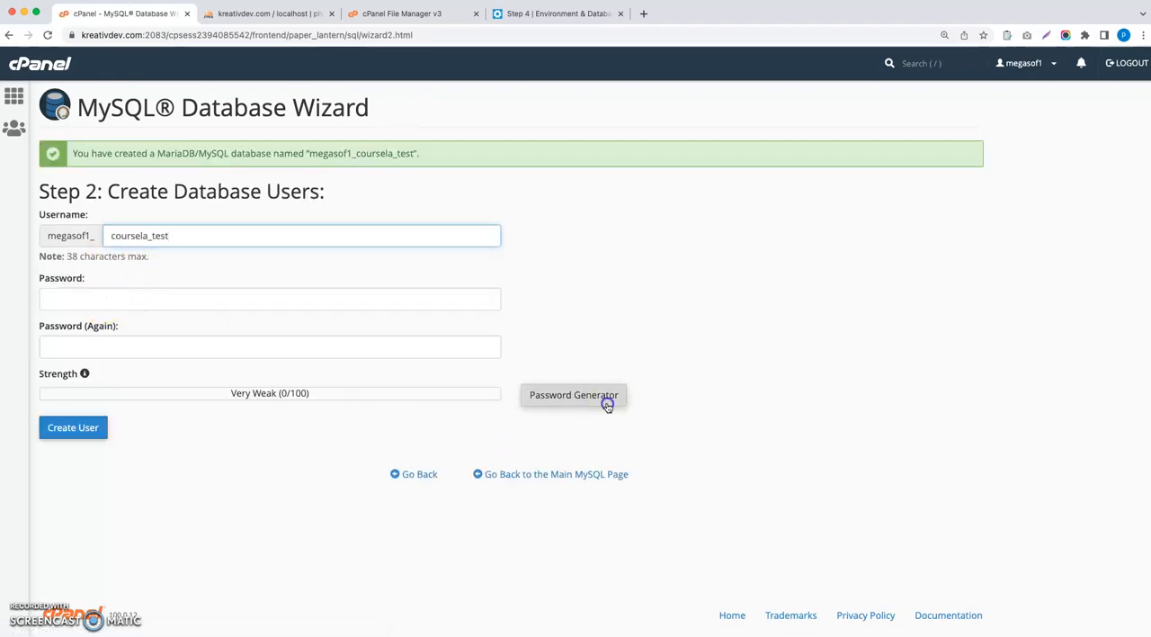
pyautogui.click(572, 396)
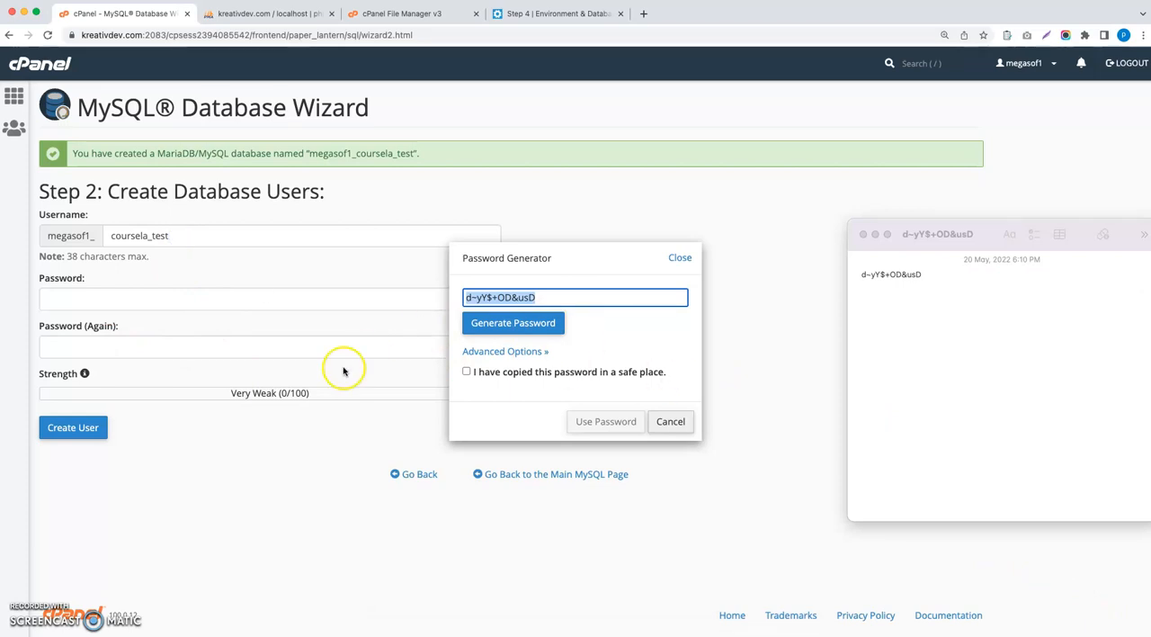
pyautogui.click(466, 371)
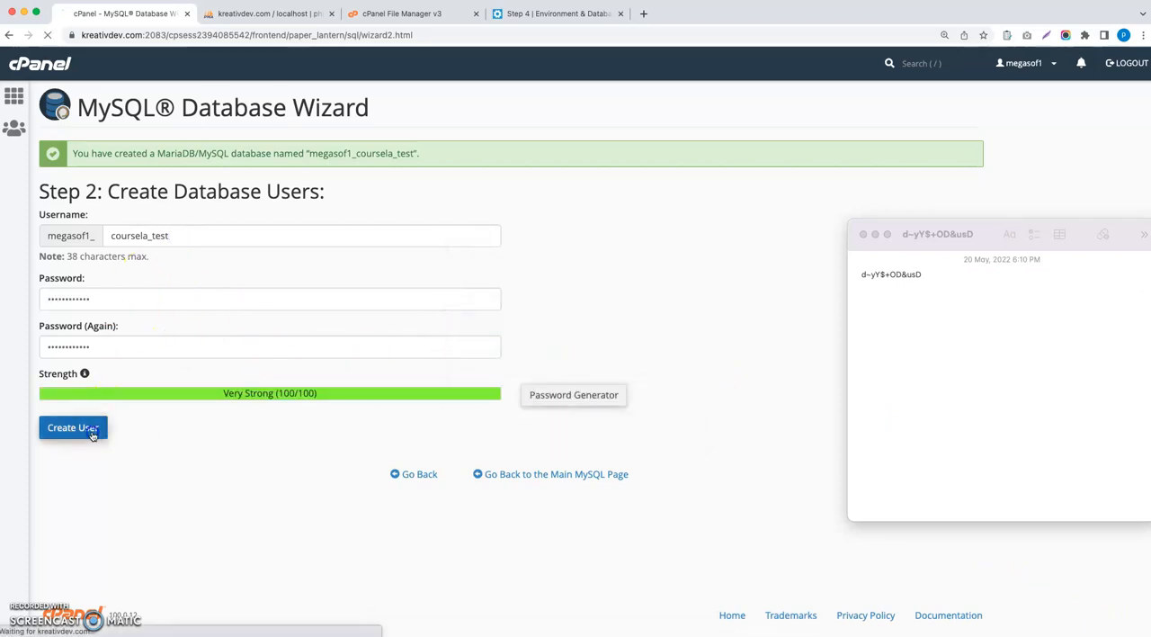
pyautogui.click(72, 427)
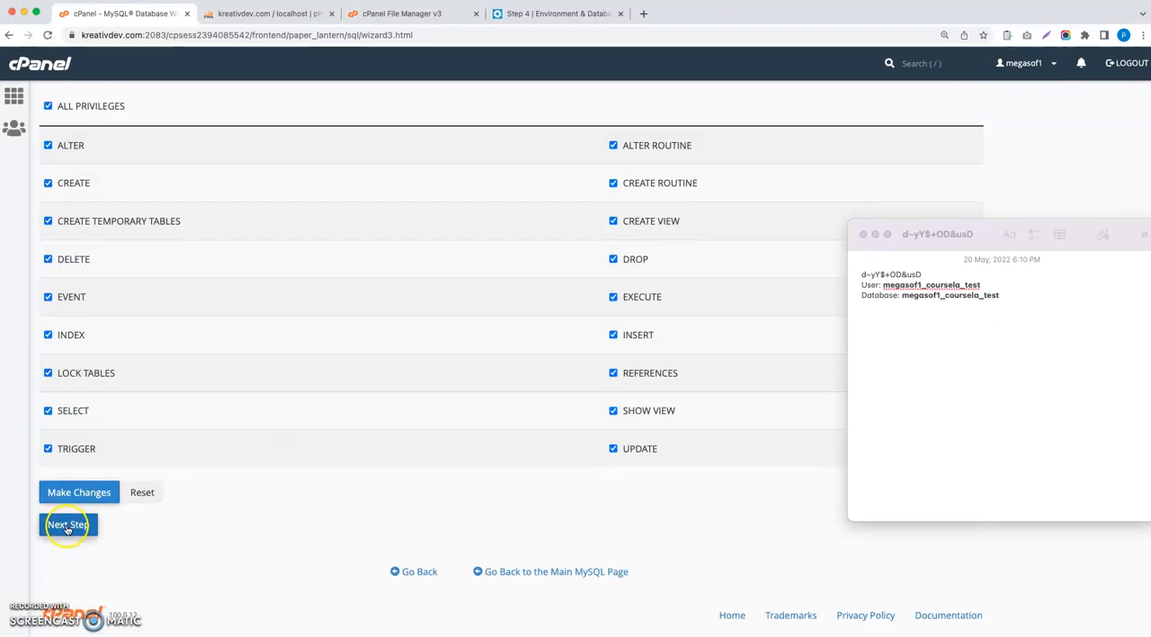
pyautogui.click(68, 526)
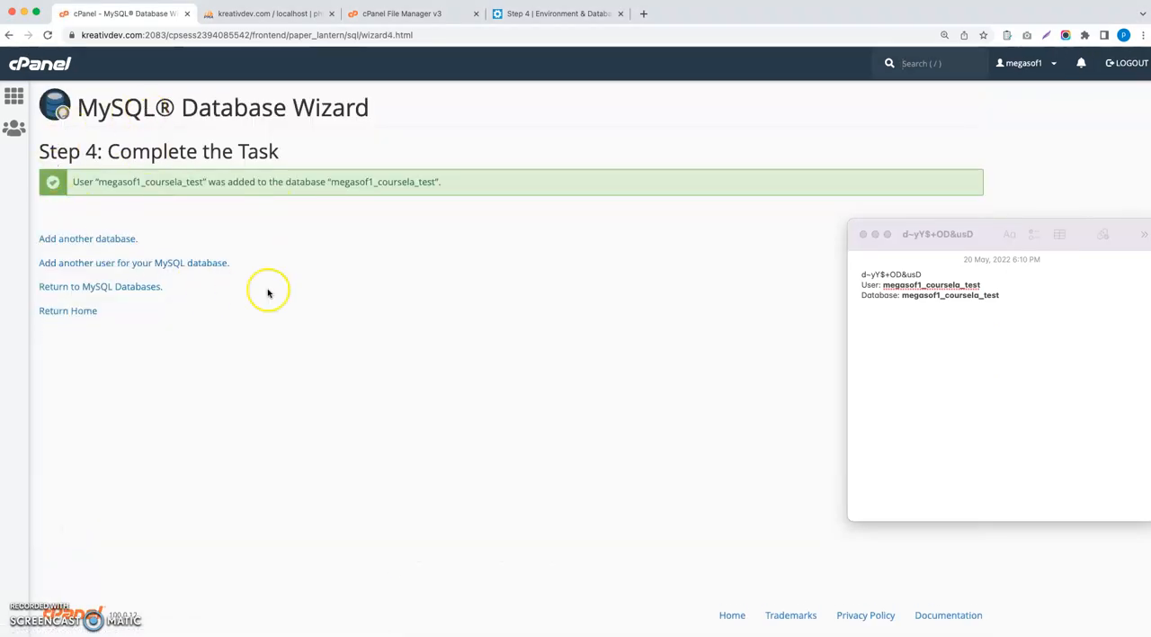
pyautogui.moveTo(264, 338)
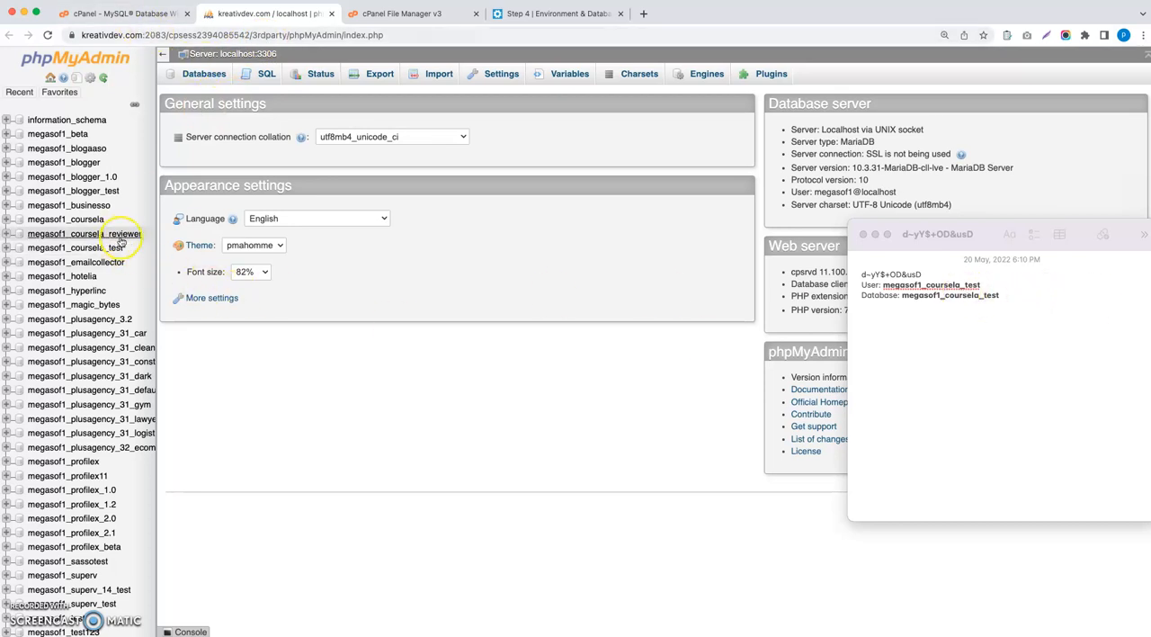
# Fill database name and user megasof1_coursela_test with its password and start Install
pyautogui.click(76, 248)
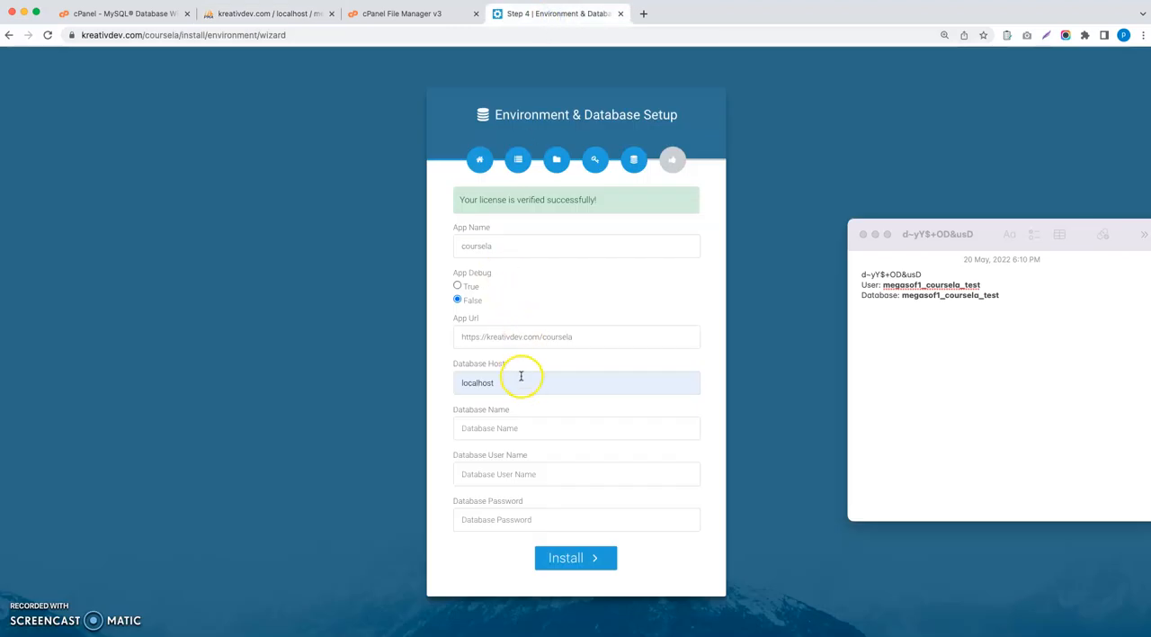
pyautogui.write('megasof1_coursela_test')
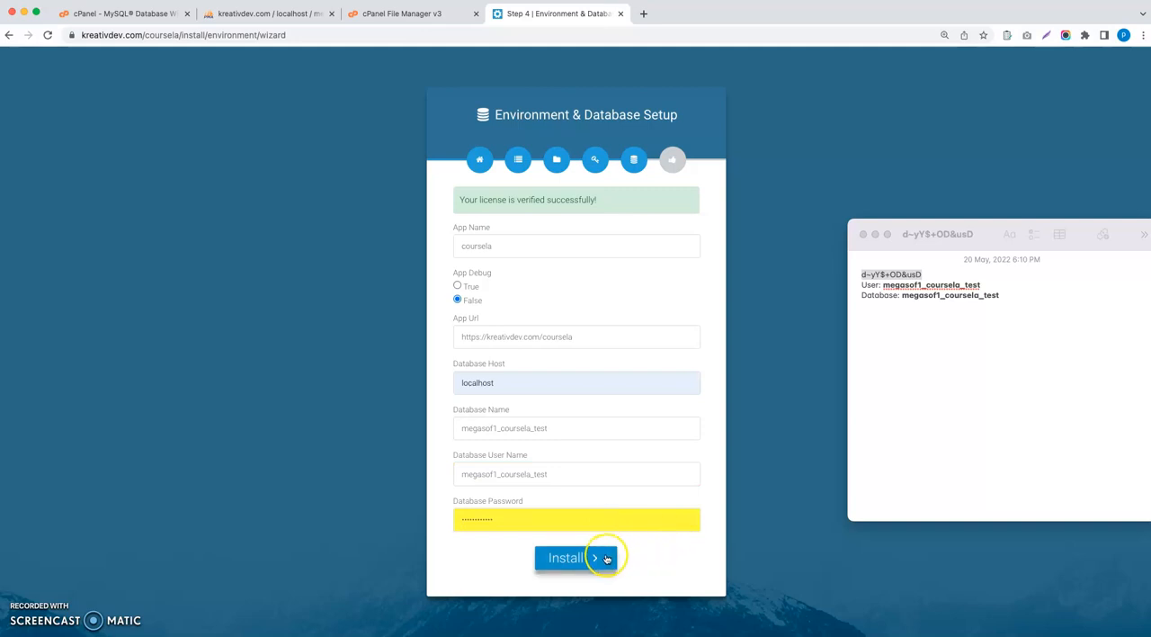
pyautogui.click(575, 558)
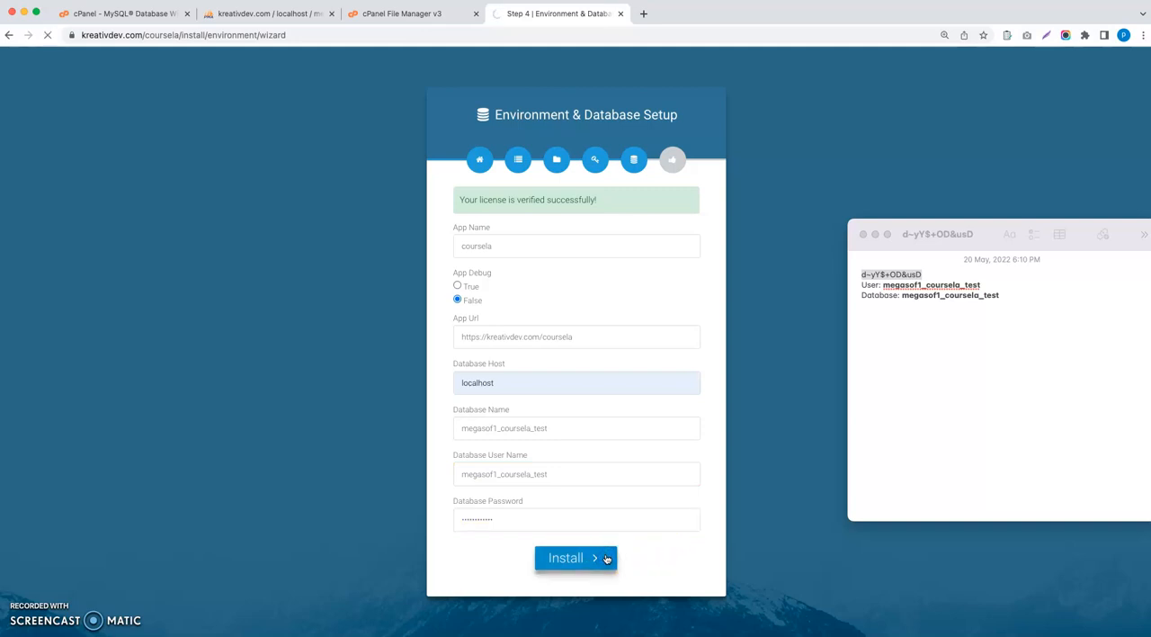
# Exit the installer to the new Coursela site and accept its cookie notice
pyautogui.click(576, 557)
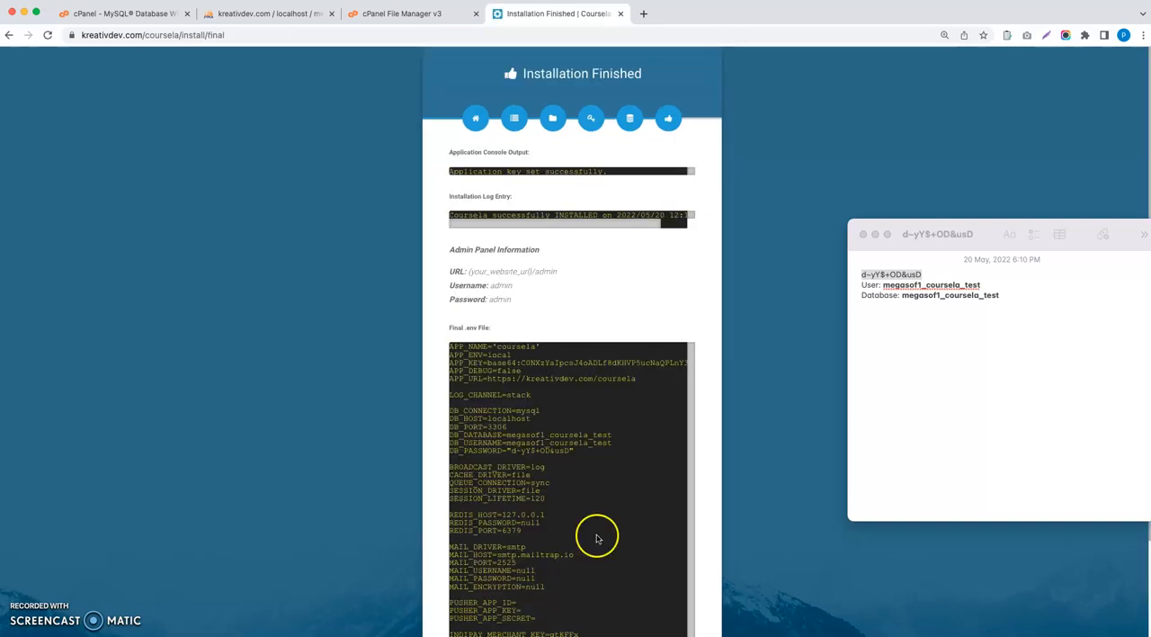
pyautogui.scroll(-3)
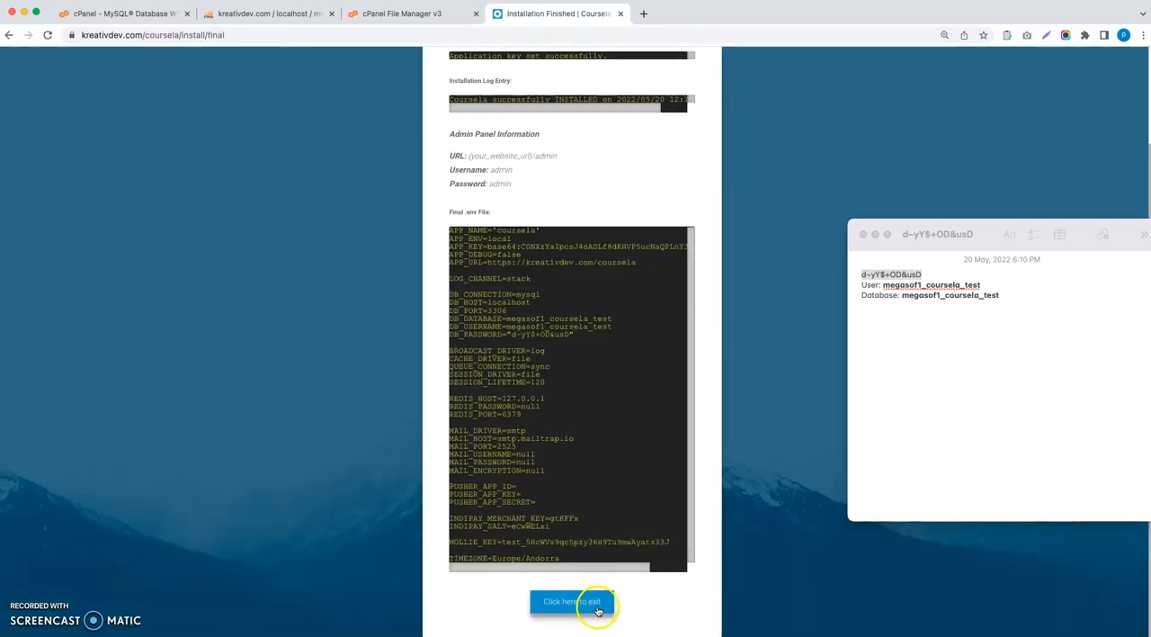
pyautogui.click(572, 601)
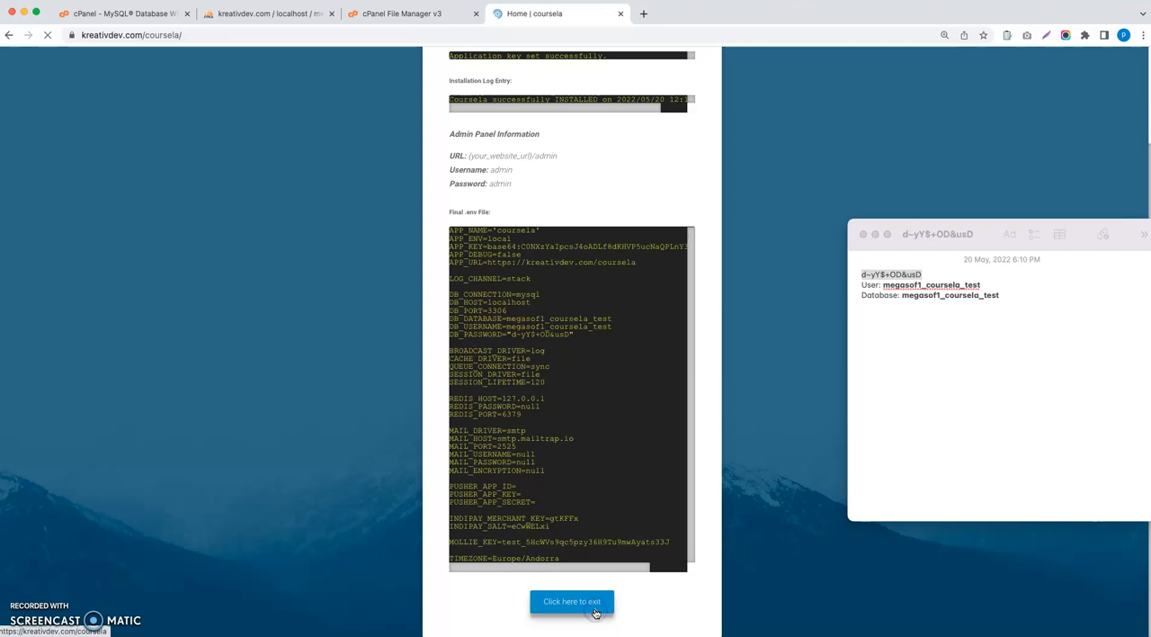
pyautogui.click(572, 601)
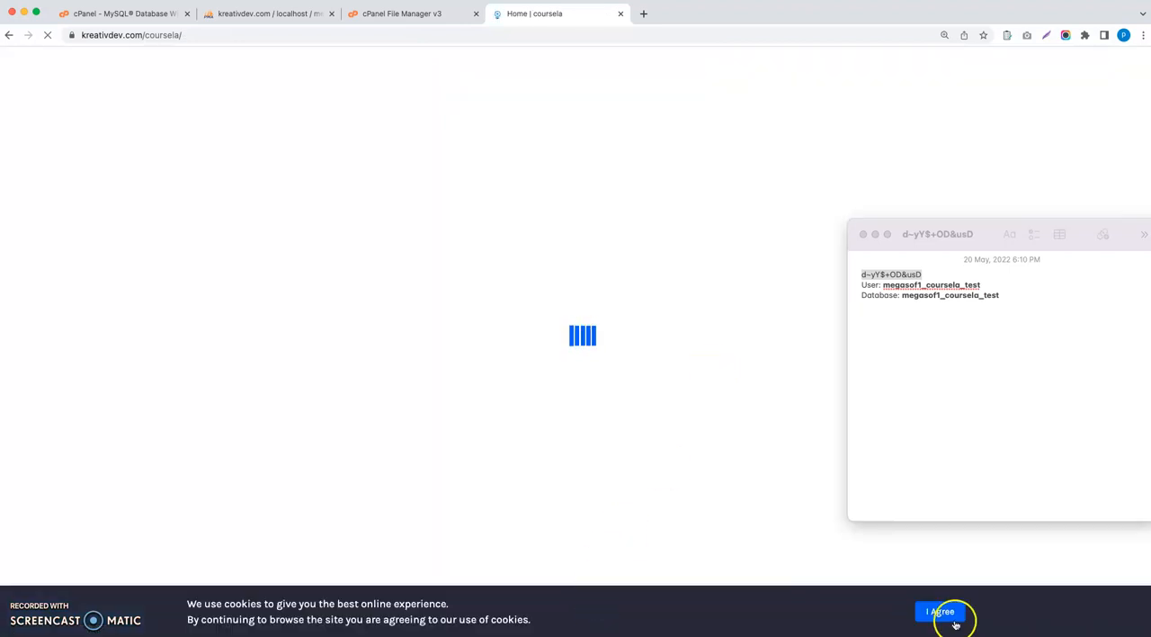
pyautogui.click(939, 611)
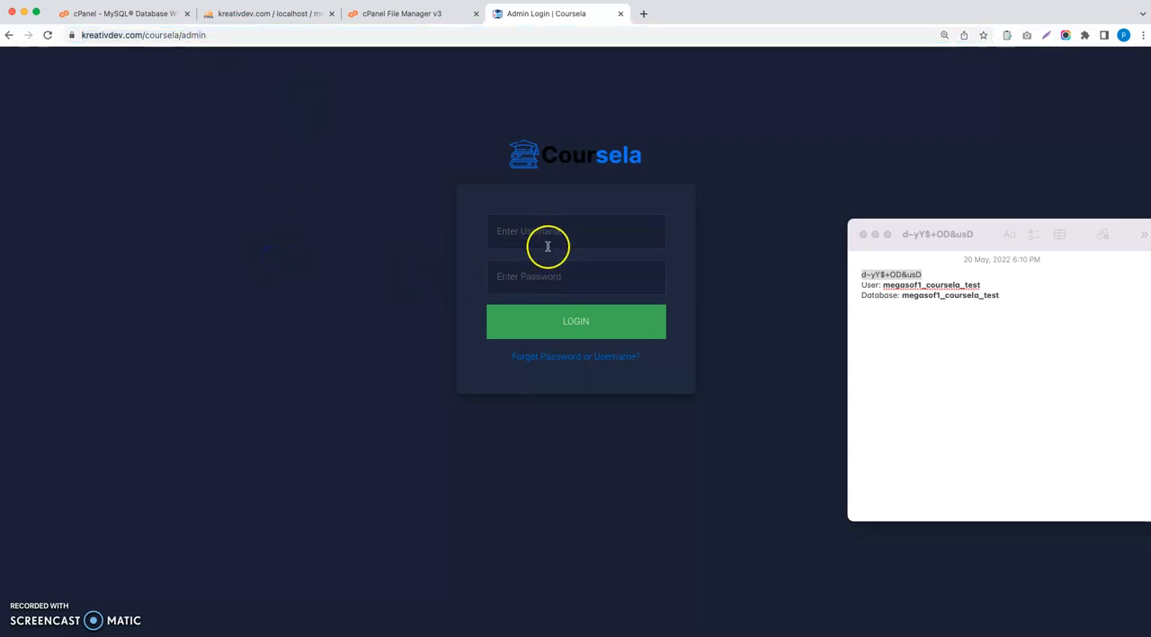
# Log in to the admin panel as 'admin' with the password to reach the dashboard
pyautogui.write('admin')
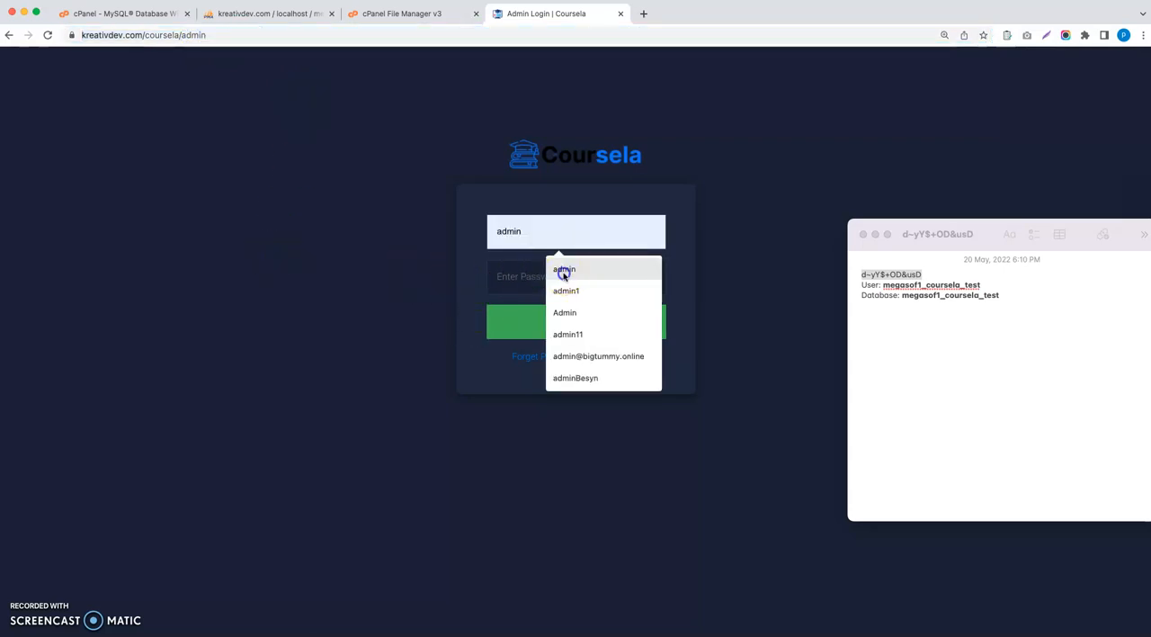
pyautogui.click(575, 277)
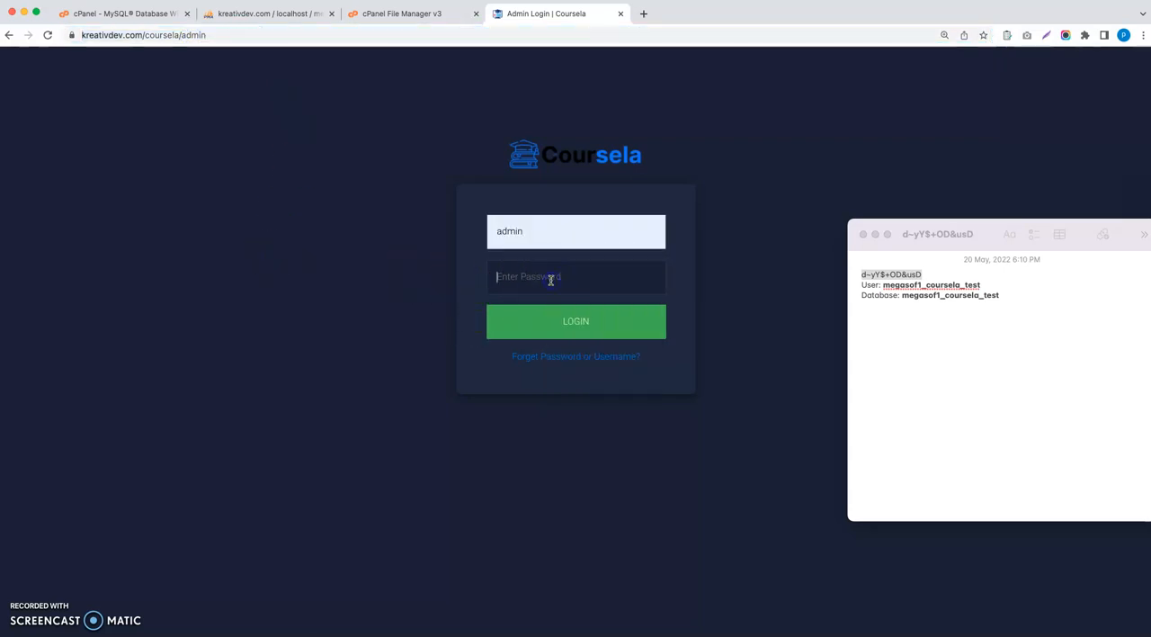
pyautogui.write('••••')
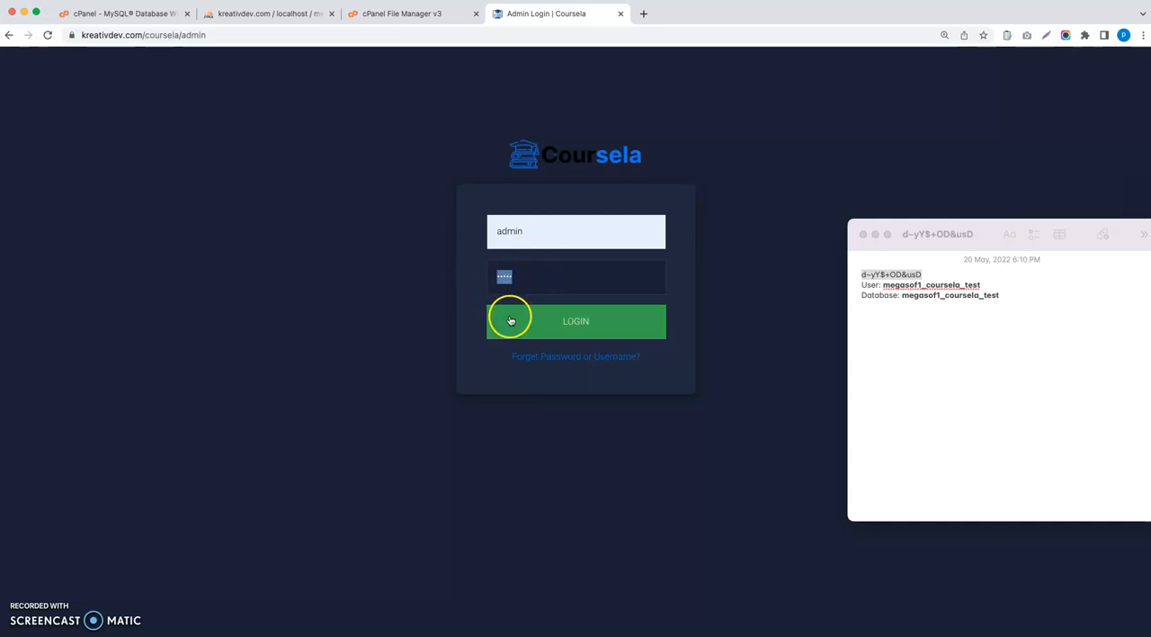
pyautogui.click(576, 320)
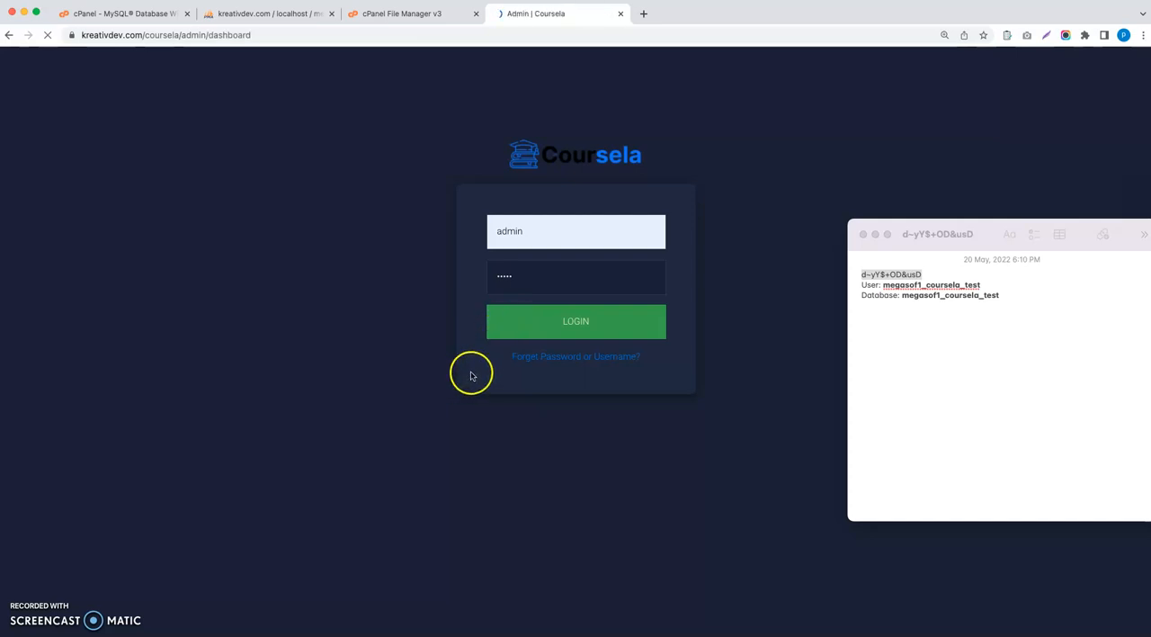
pyautogui.click(576, 320)
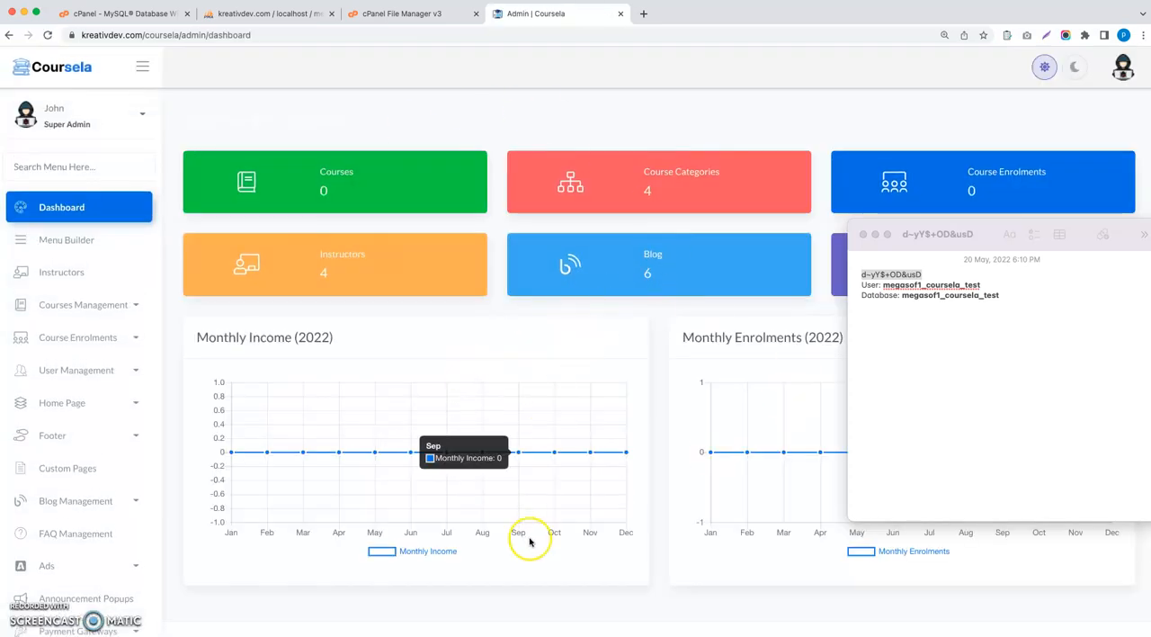